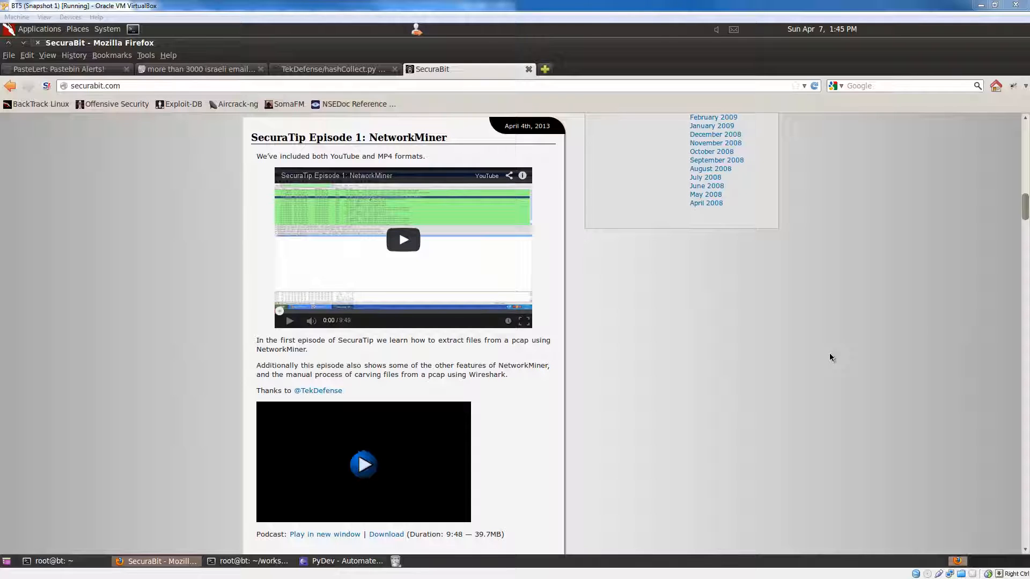
pyautogui.moveTo(598, 329)
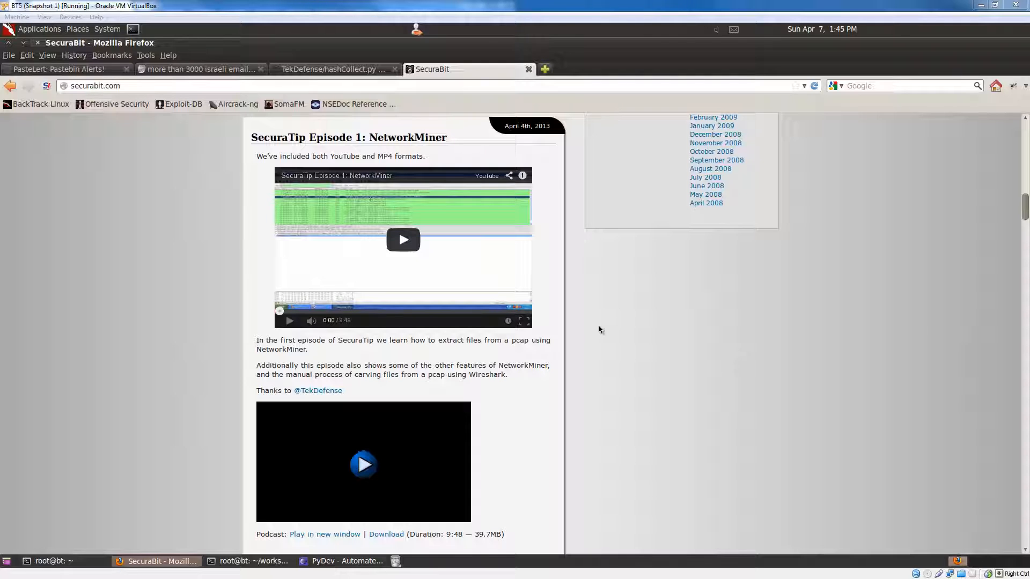
pyautogui.moveTo(694, 332)
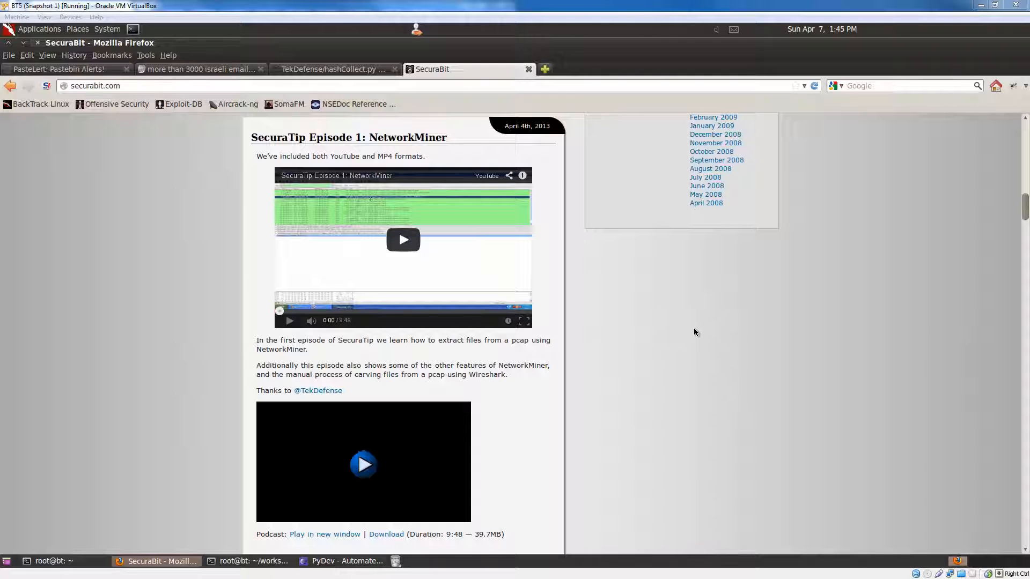
pyautogui.moveTo(132, 135)
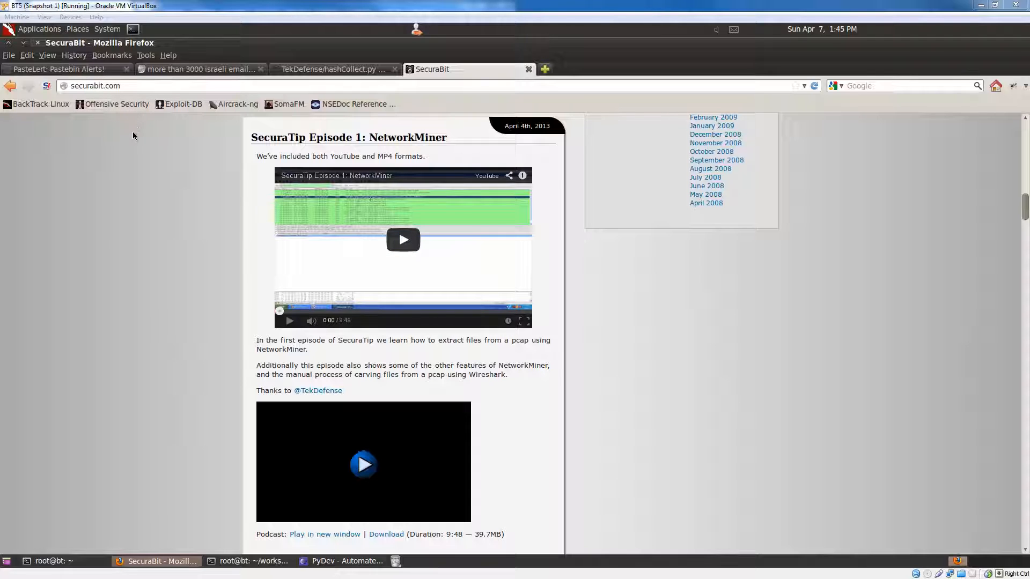
pyautogui.moveTo(129, 152)
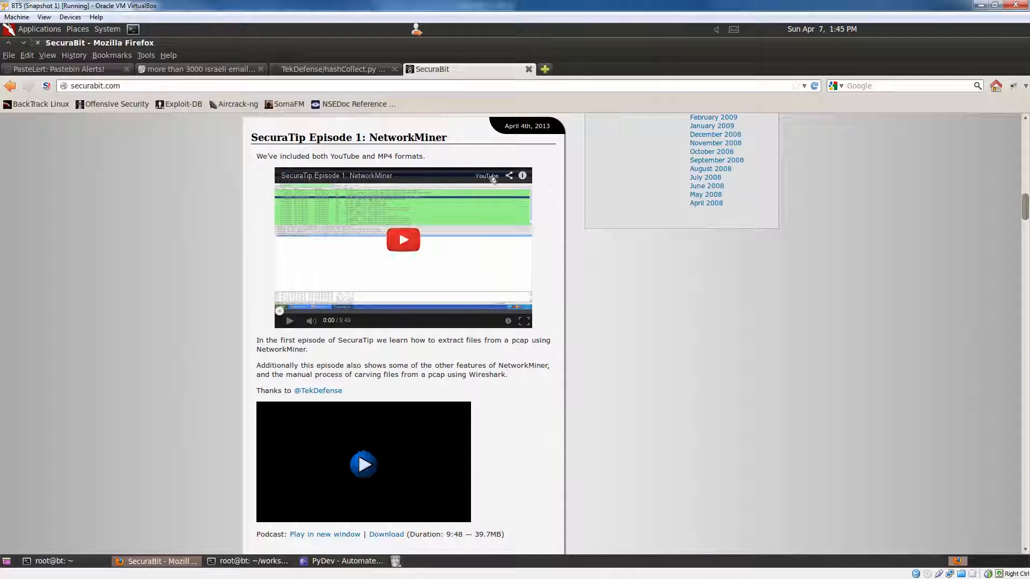
pyautogui.moveTo(299, 137)
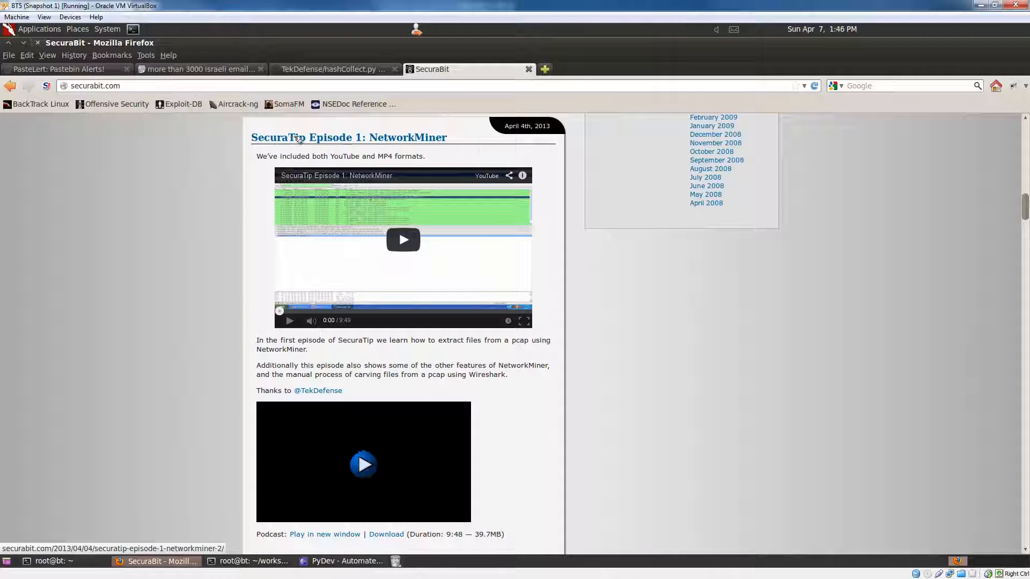
pyautogui.moveTo(287, 151)
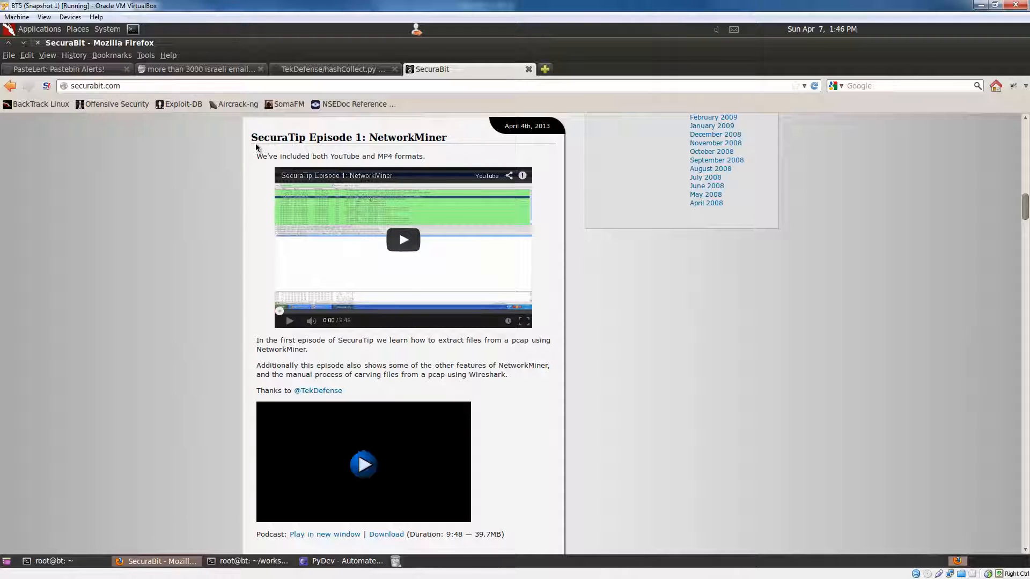
pyautogui.moveTo(294, 152)
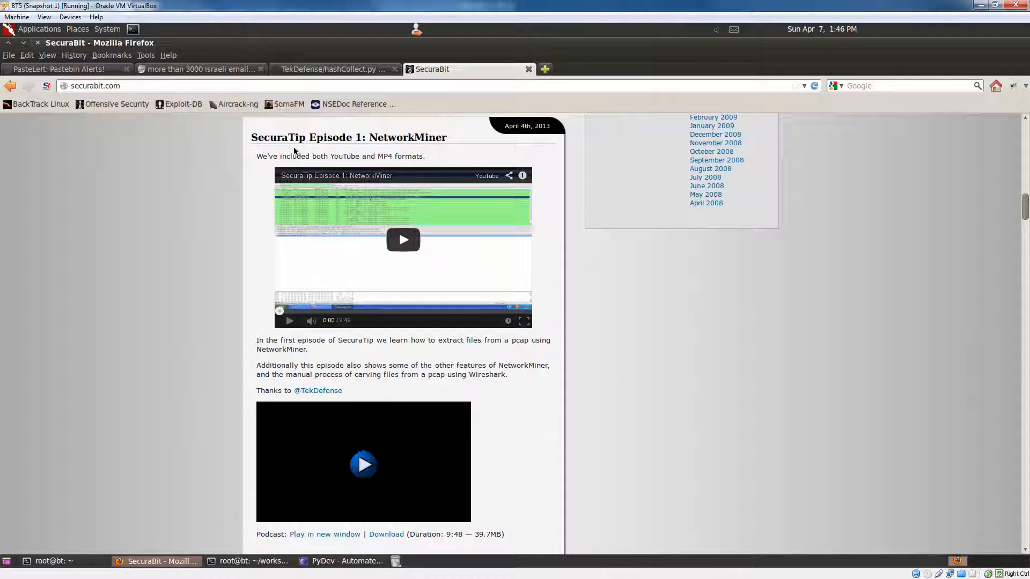
pyautogui.moveTo(306, 141)
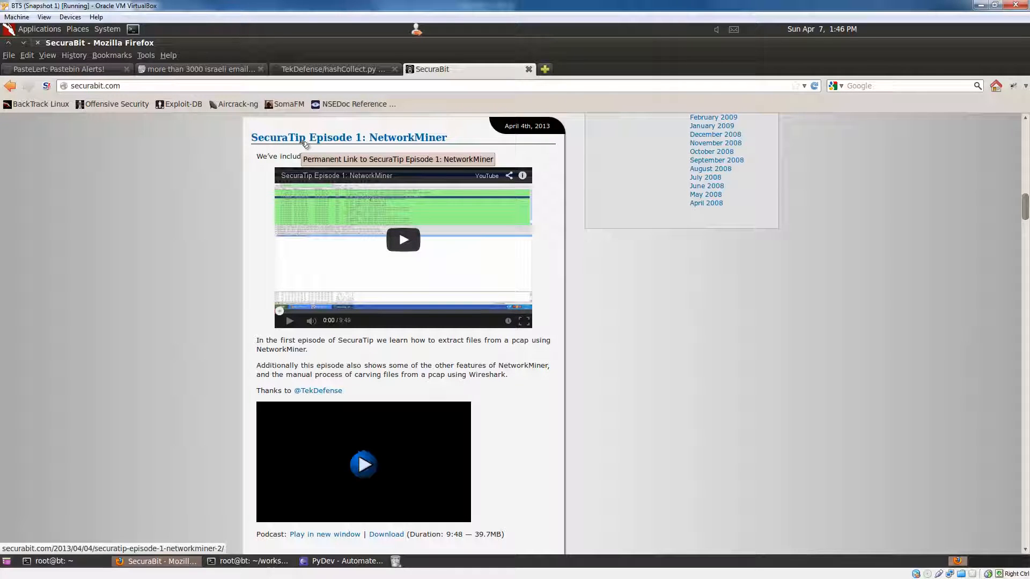
pyautogui.moveTo(330, 144)
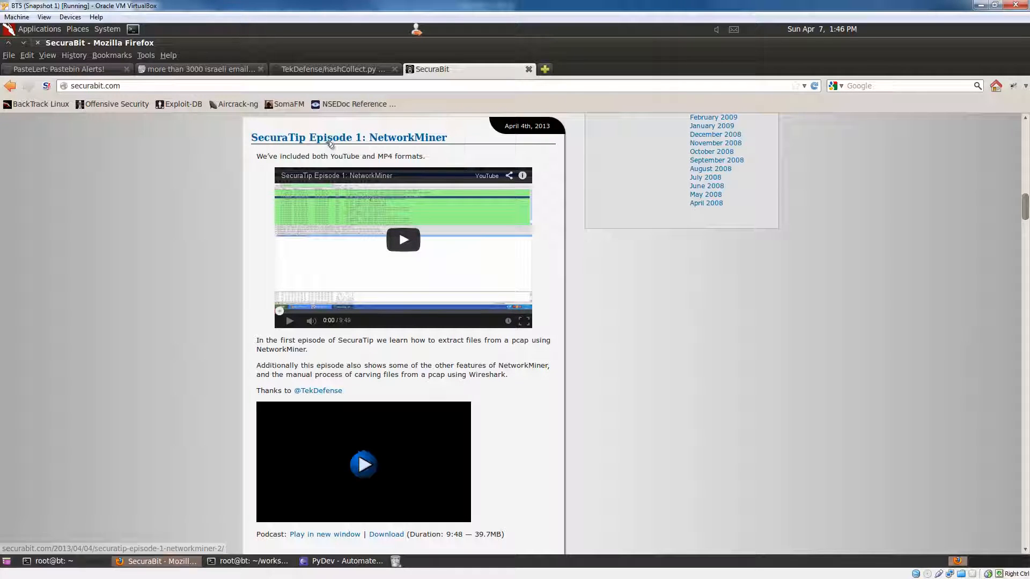
pyautogui.moveTo(223, 176)
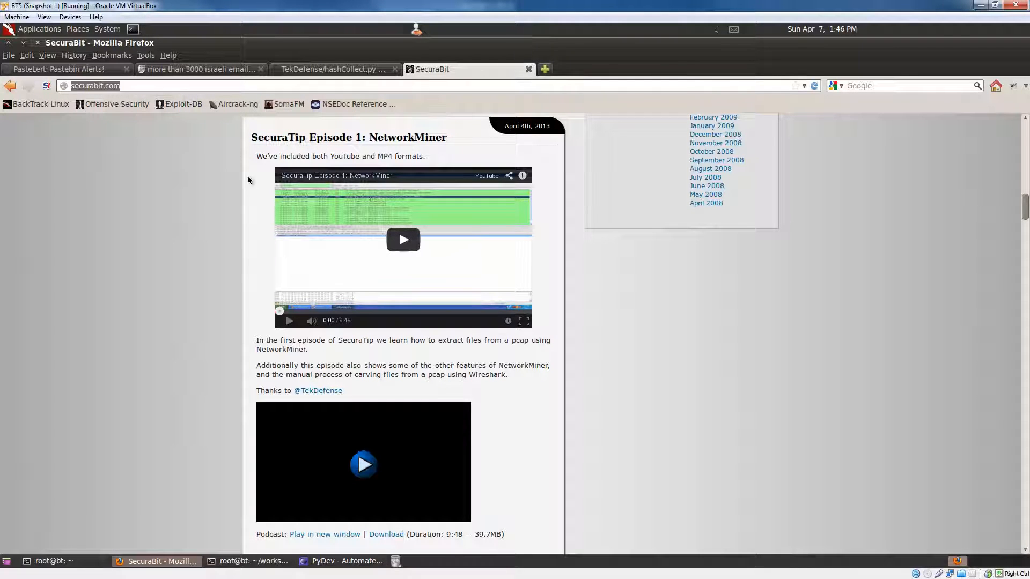
pyautogui.moveTo(178, 213)
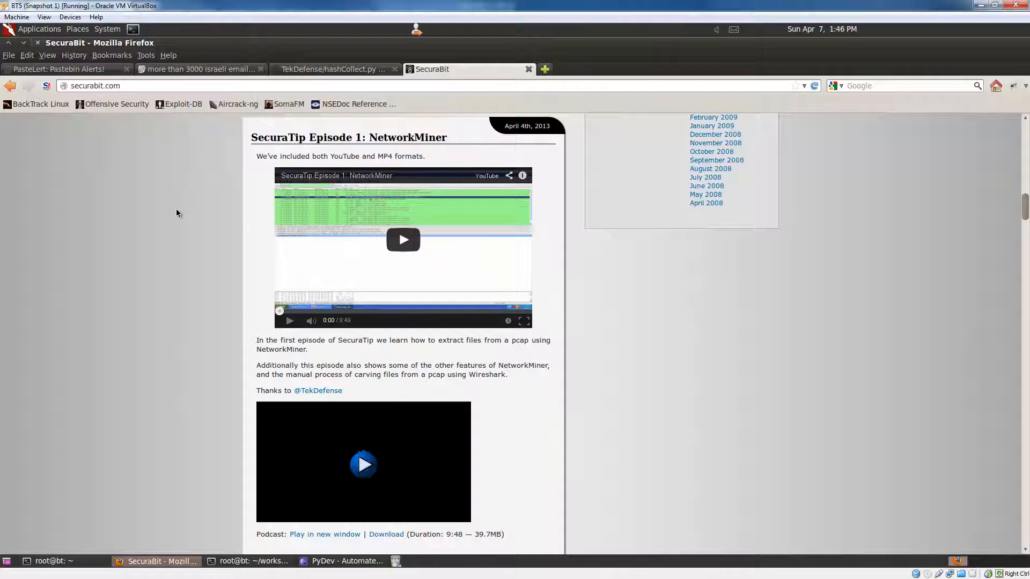
pyautogui.moveTo(202, 205)
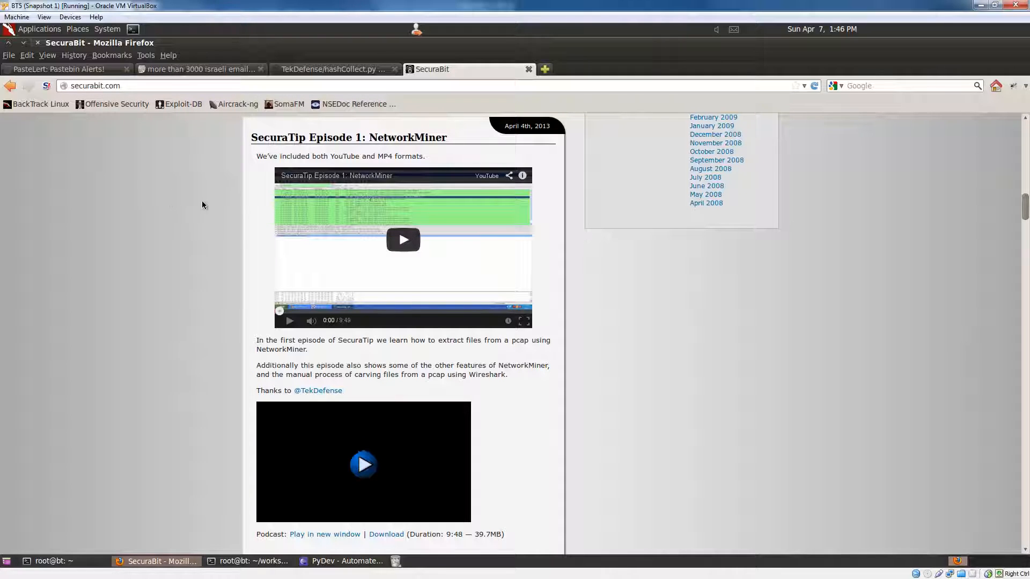
pyautogui.moveTo(202, 196)
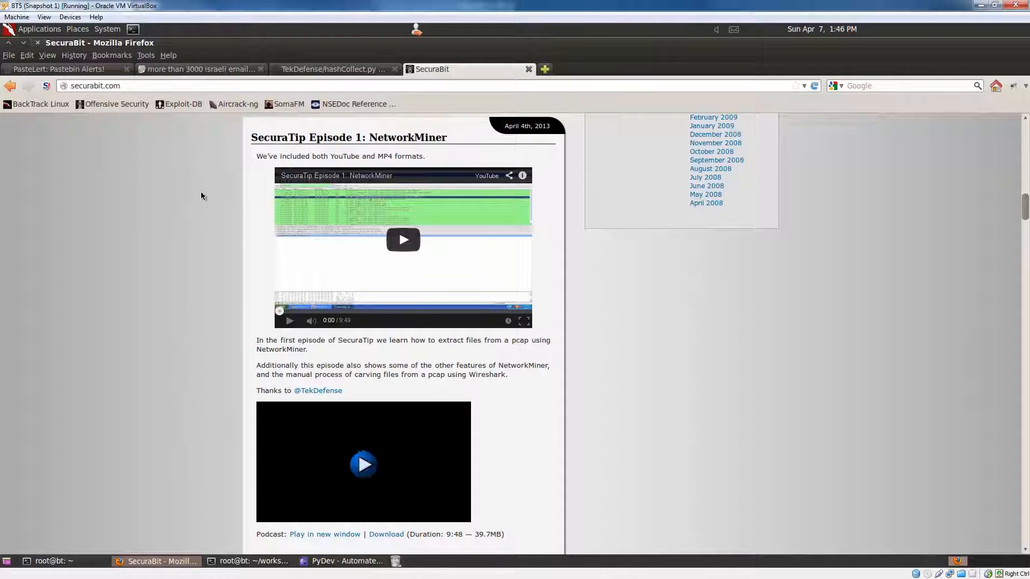
pyautogui.moveTo(194, 180)
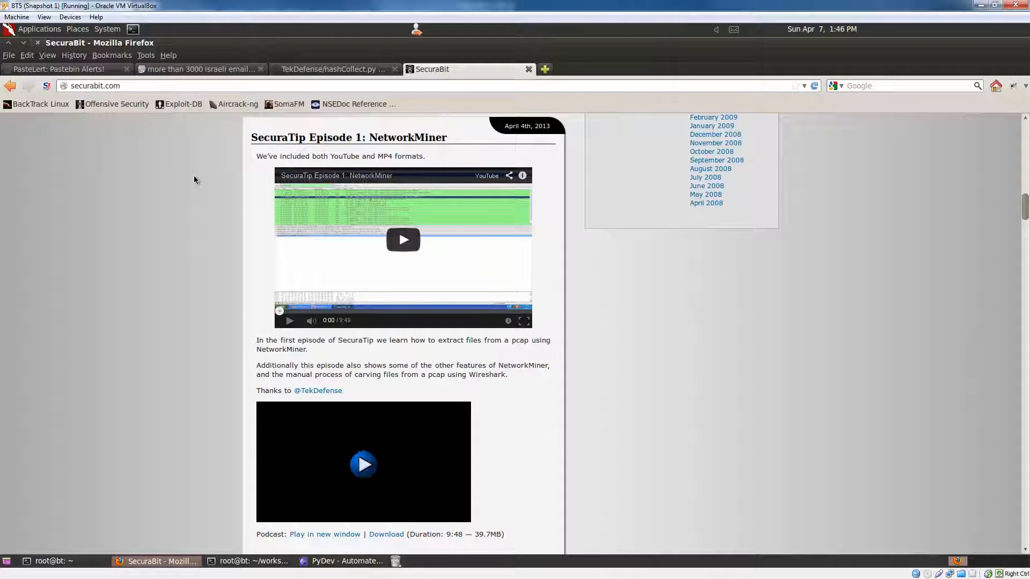
pyautogui.moveTo(222, 188)
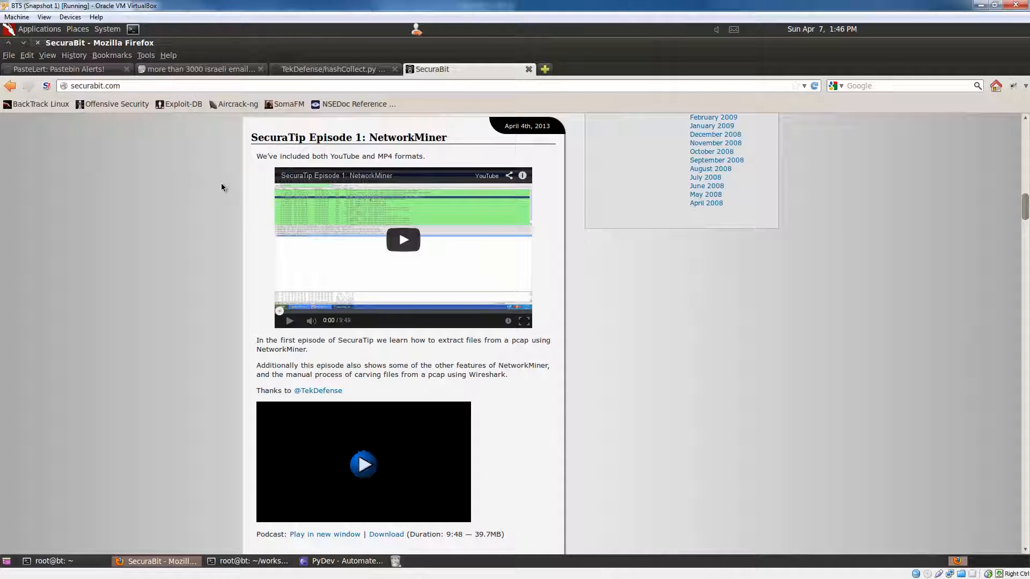
pyautogui.moveTo(138, 191)
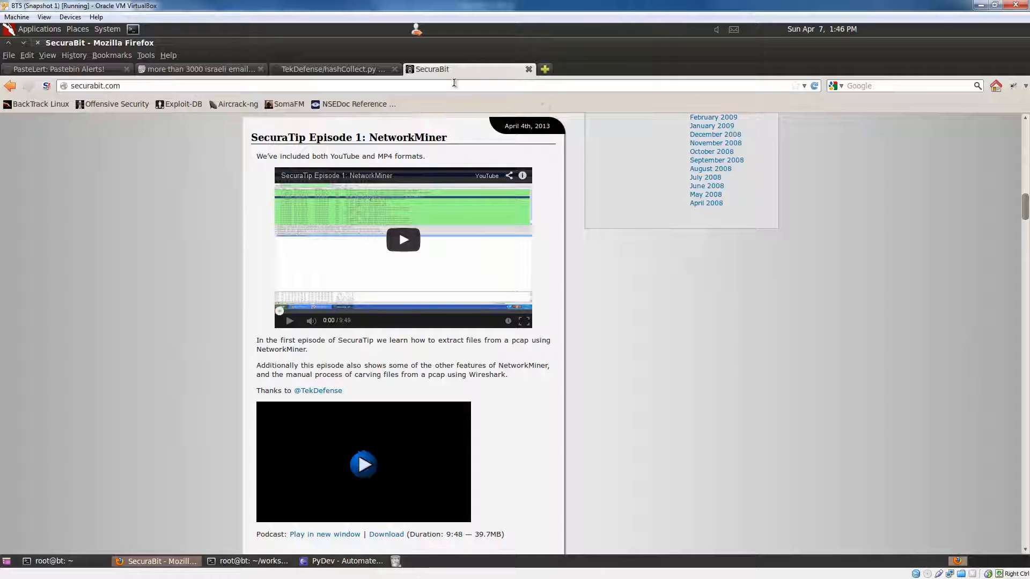
# Step: Switch to the TekDefense hashCollect.py GitHub tab and scroll to the argument-parsing code
pyautogui.click(334, 69)
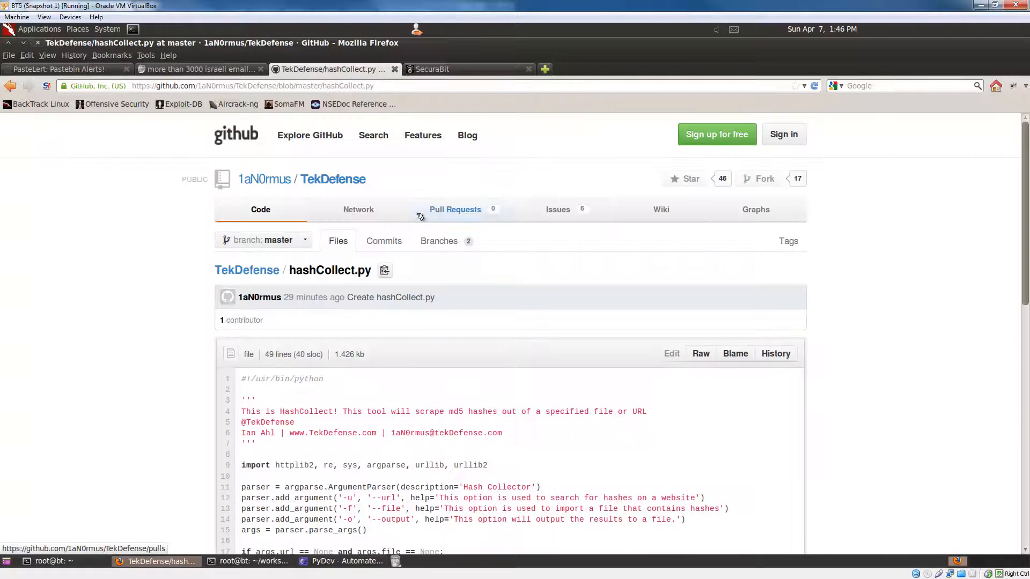
pyautogui.moveTo(122, 333)
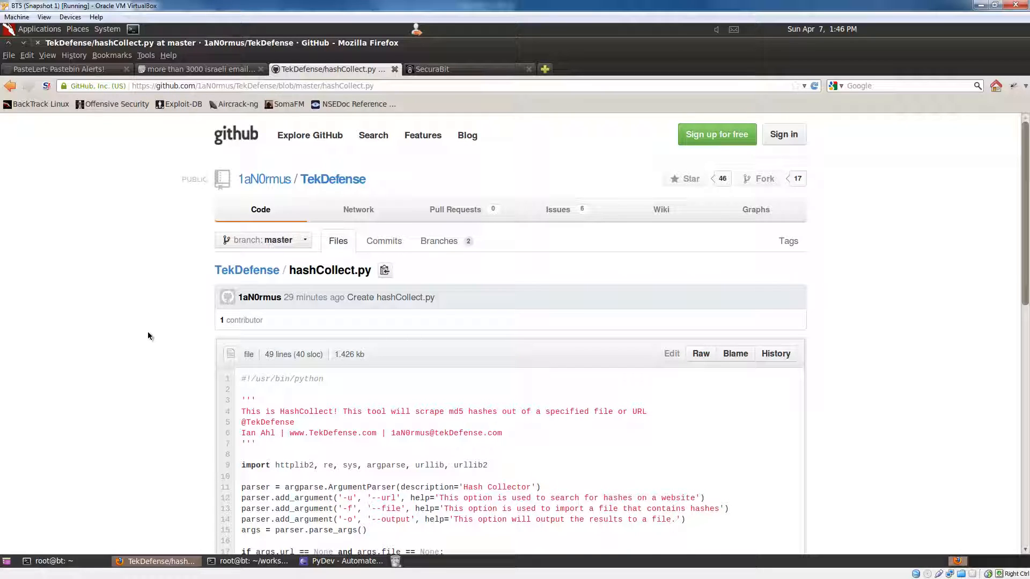
pyautogui.scroll(-3)
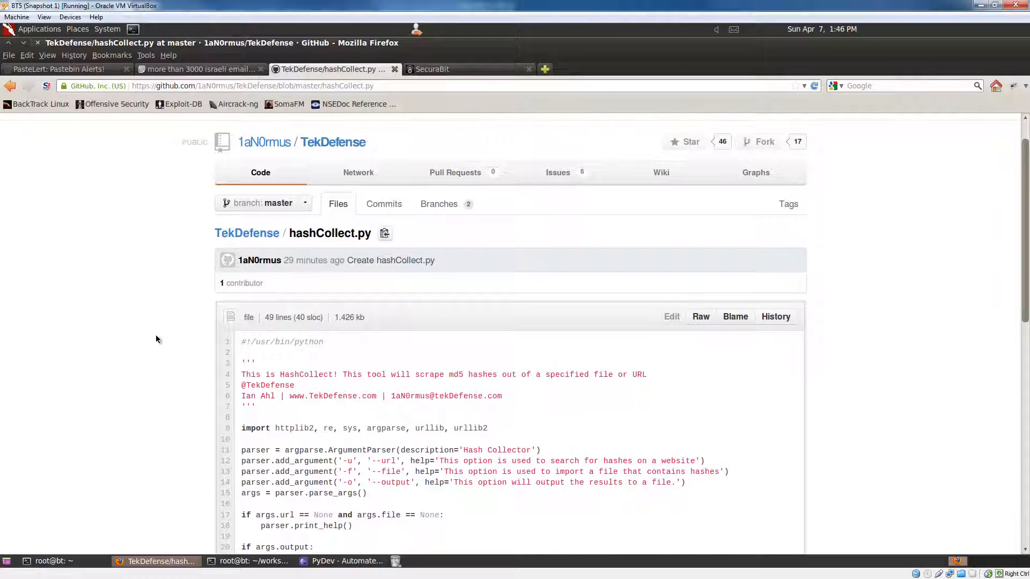
pyautogui.scroll(-3)
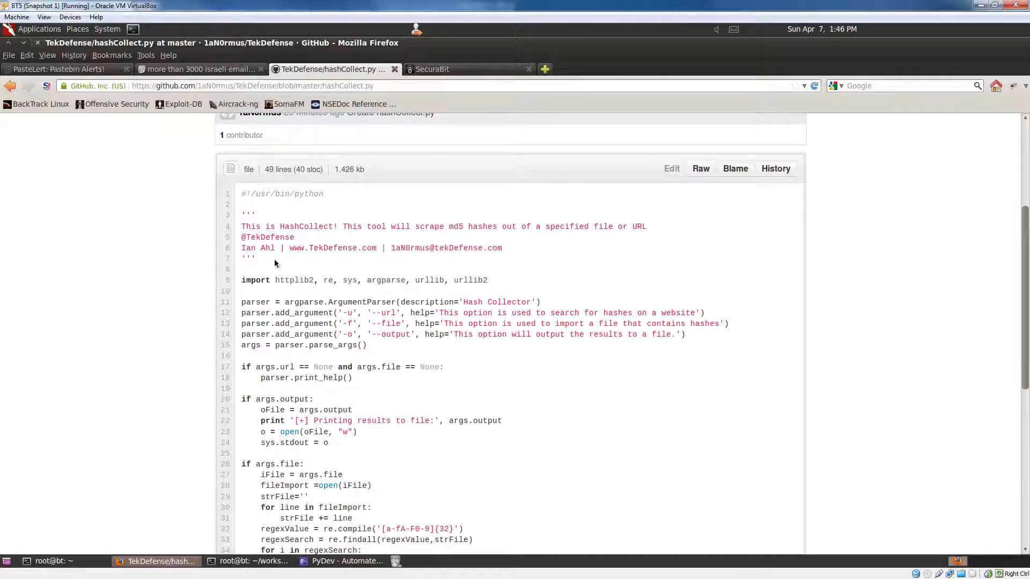
pyautogui.moveTo(347, 313)
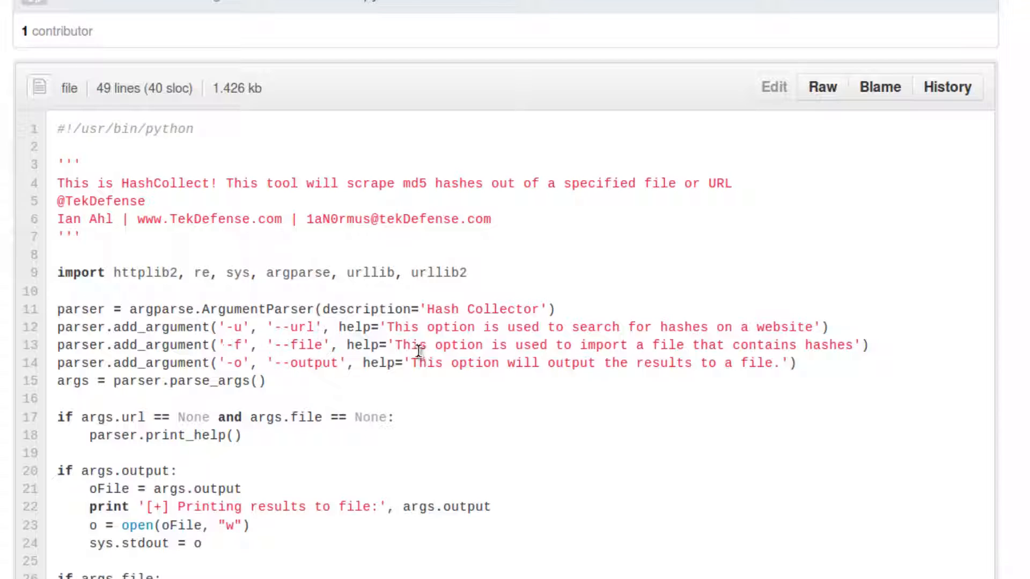
pyautogui.moveTo(547, 362)
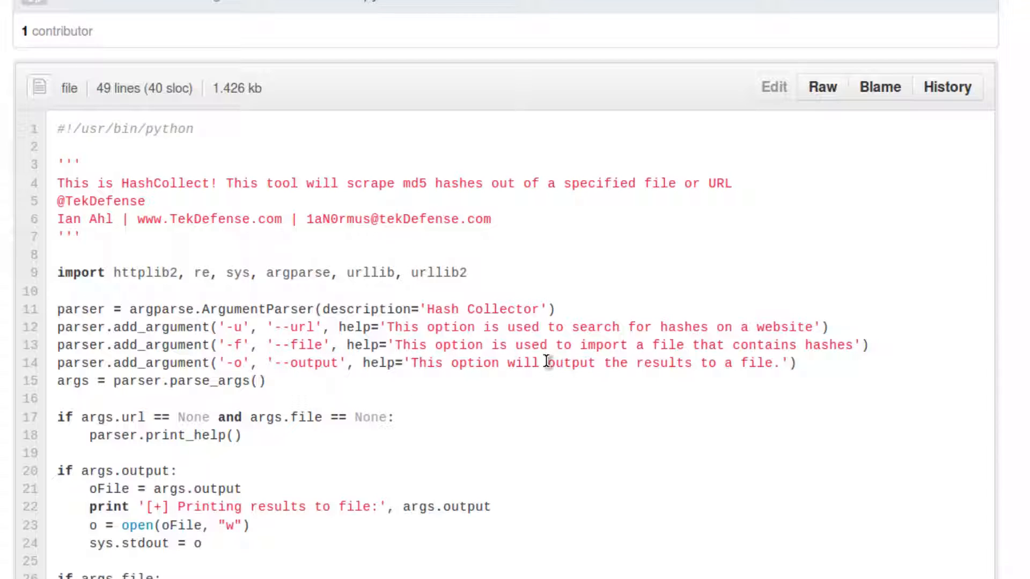
pyautogui.moveTo(555, 345)
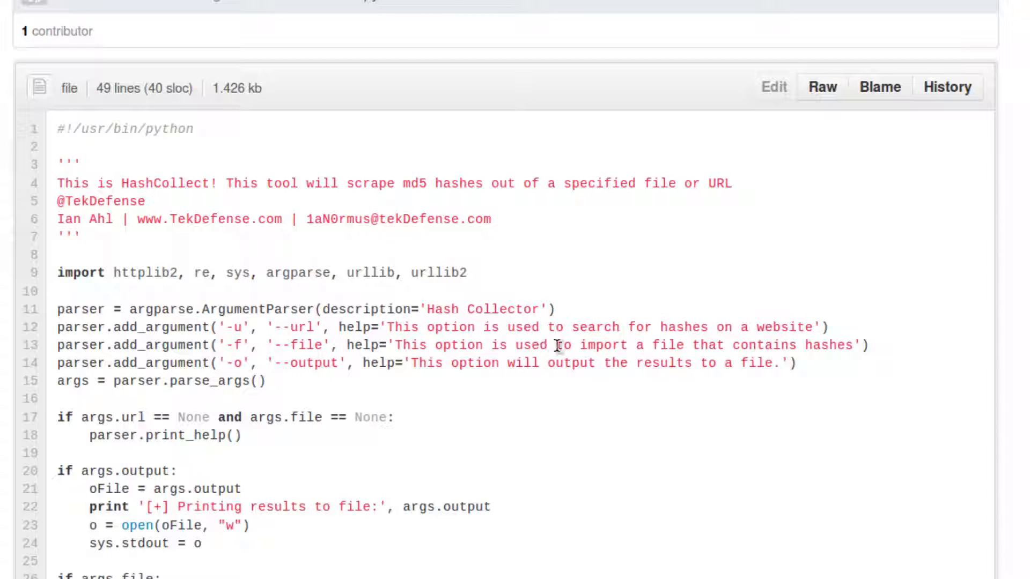
pyautogui.moveTo(376, 292)
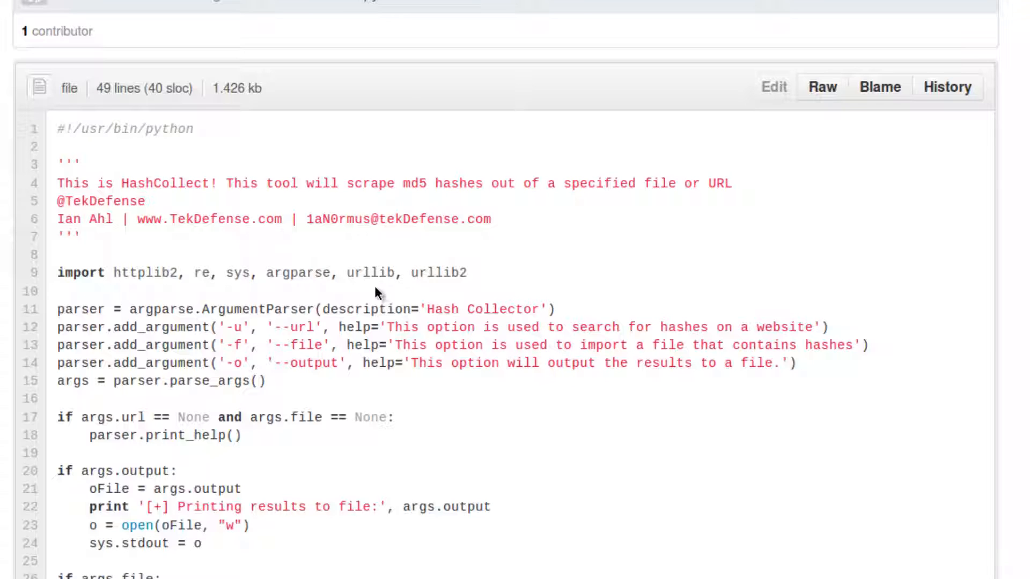
pyautogui.moveTo(70, 334)
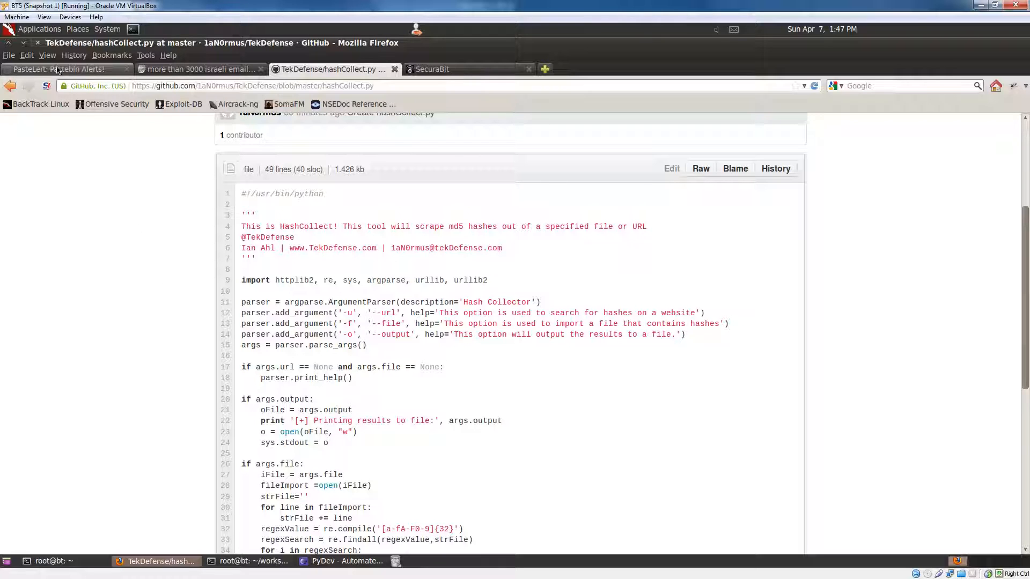
pyautogui.click(59, 69)
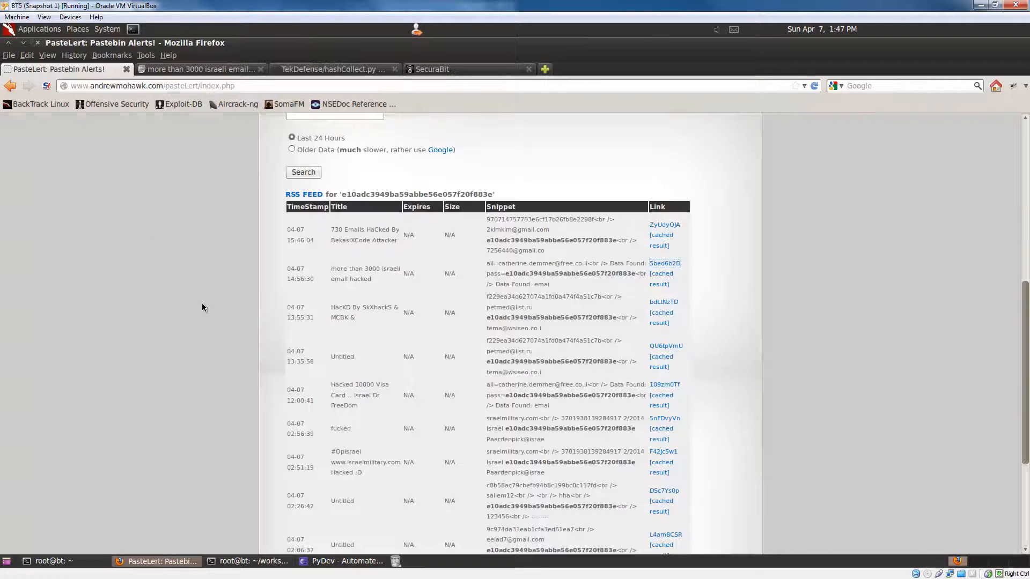
pyautogui.scroll(3)
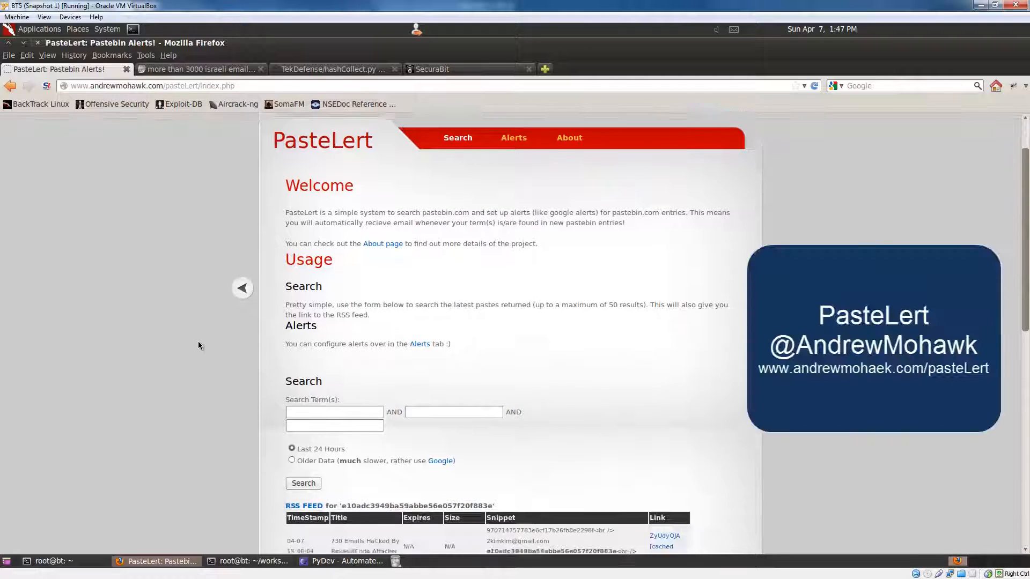
pyautogui.scroll(-3)
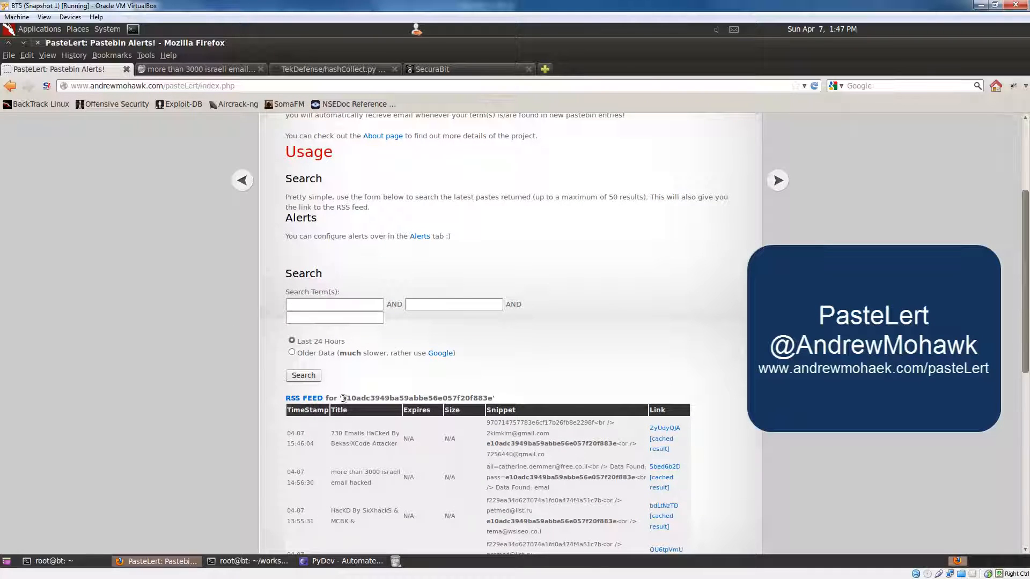
pyautogui.doubleClick(416, 397)
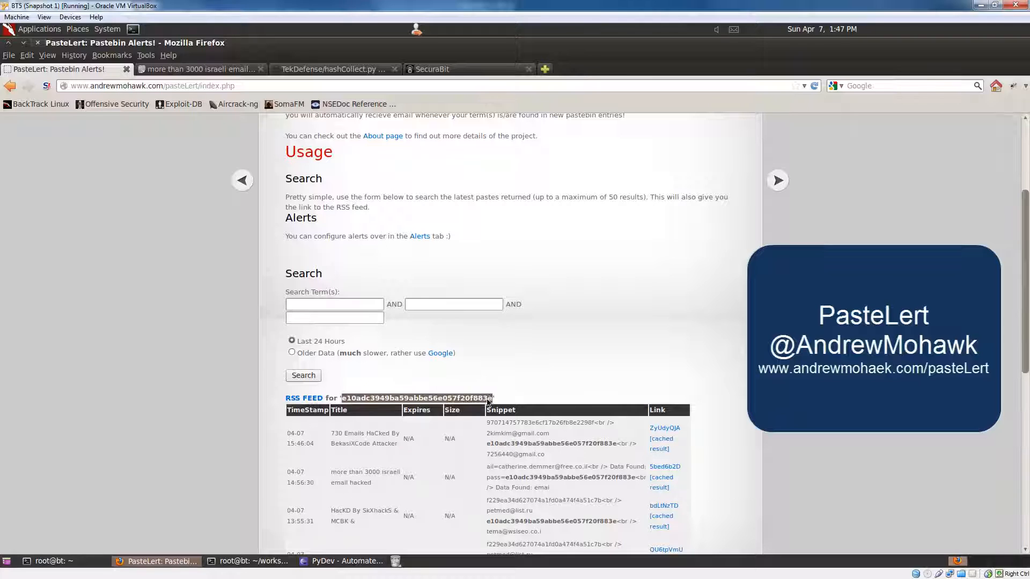
pyautogui.click(333, 304)
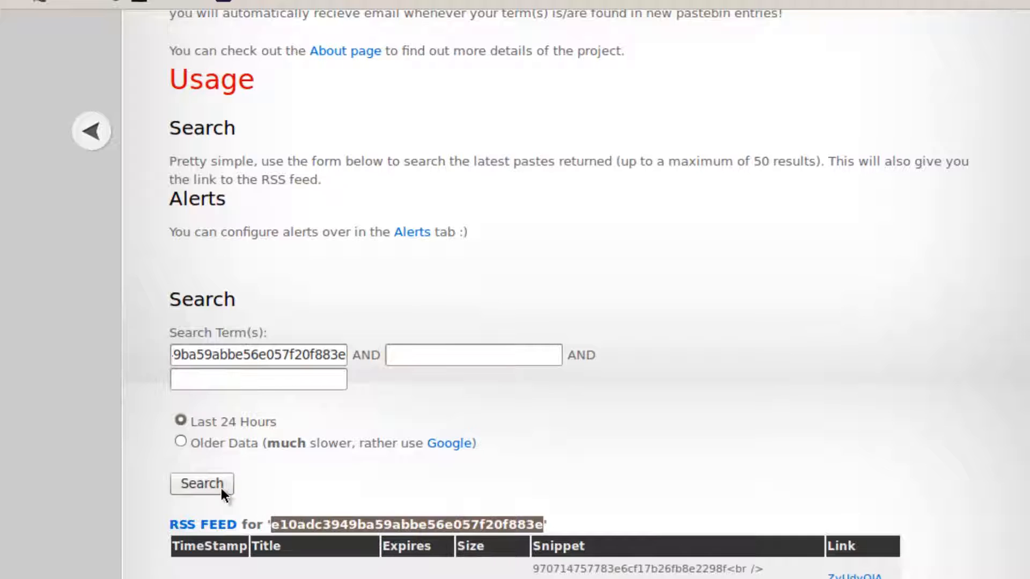
pyautogui.moveTo(379, 524)
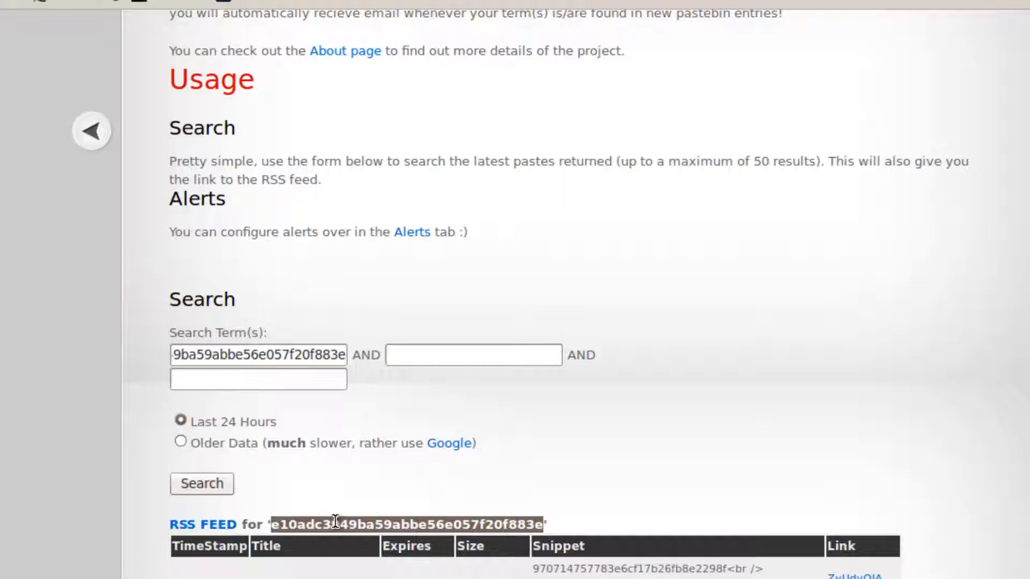
pyautogui.moveTo(408, 514)
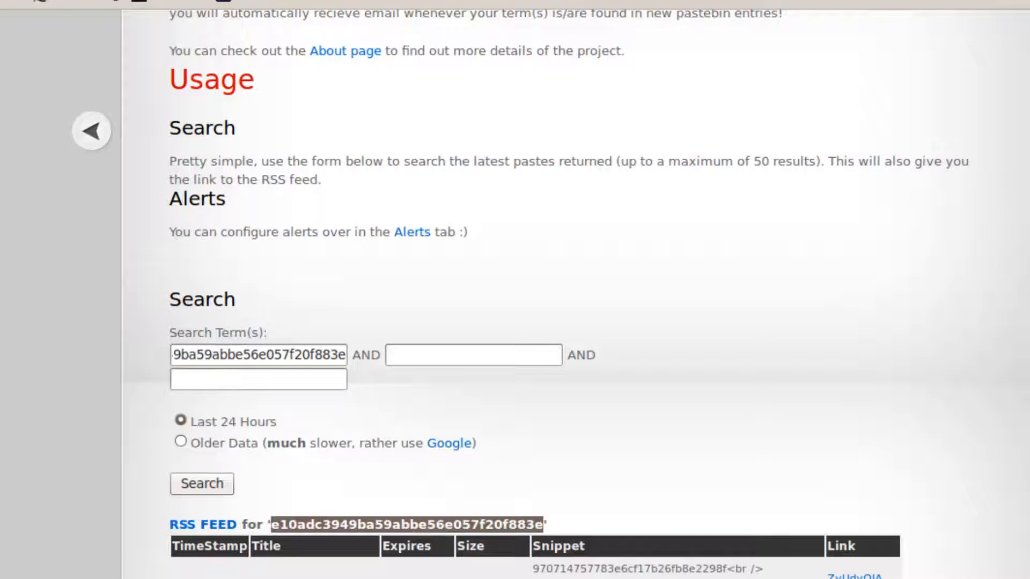
# Step: Scroll through the PasteLert results table of pastes containing that hash
pyautogui.scroll(-3)
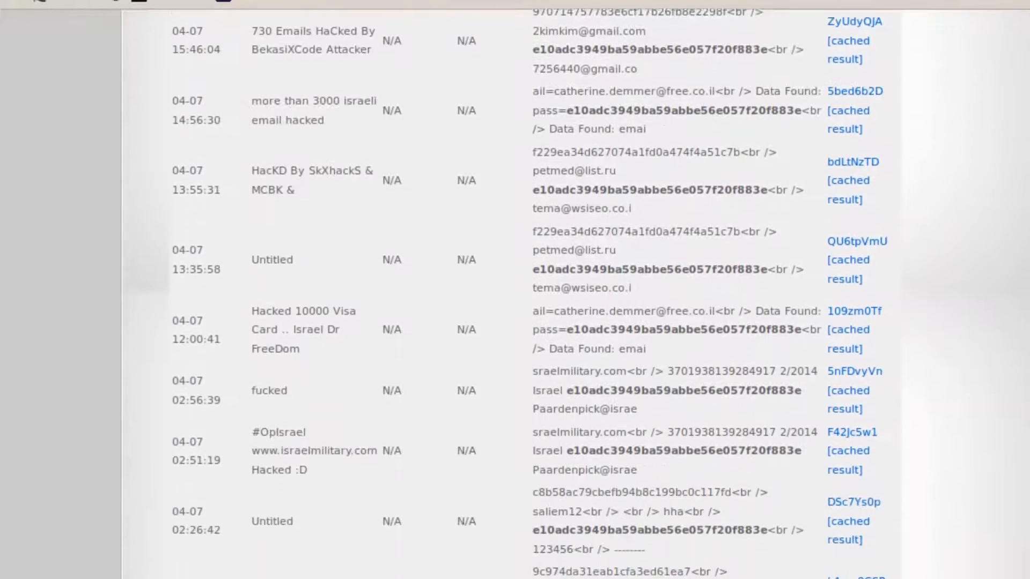
pyautogui.scroll(-3)
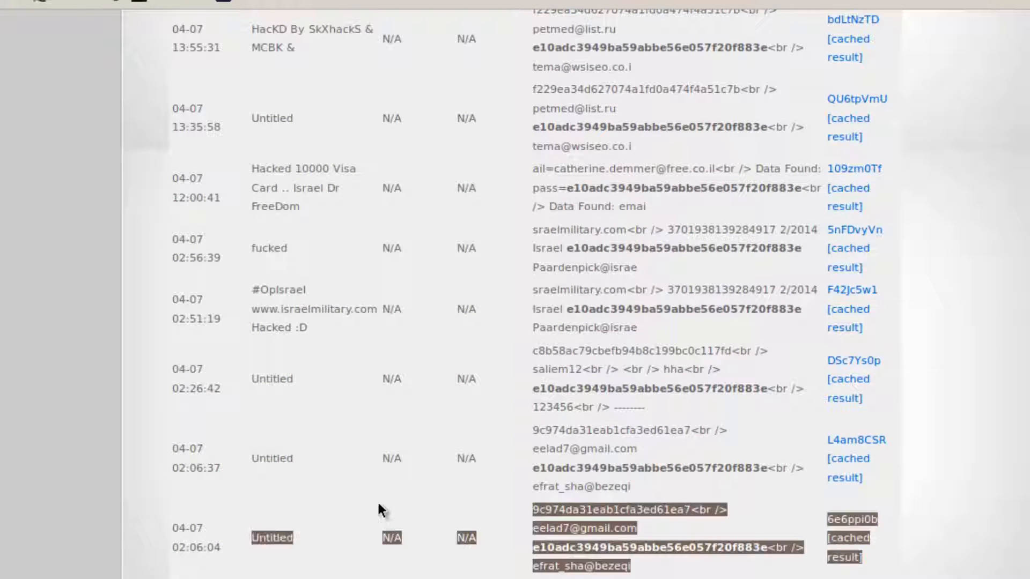
pyautogui.scroll(3)
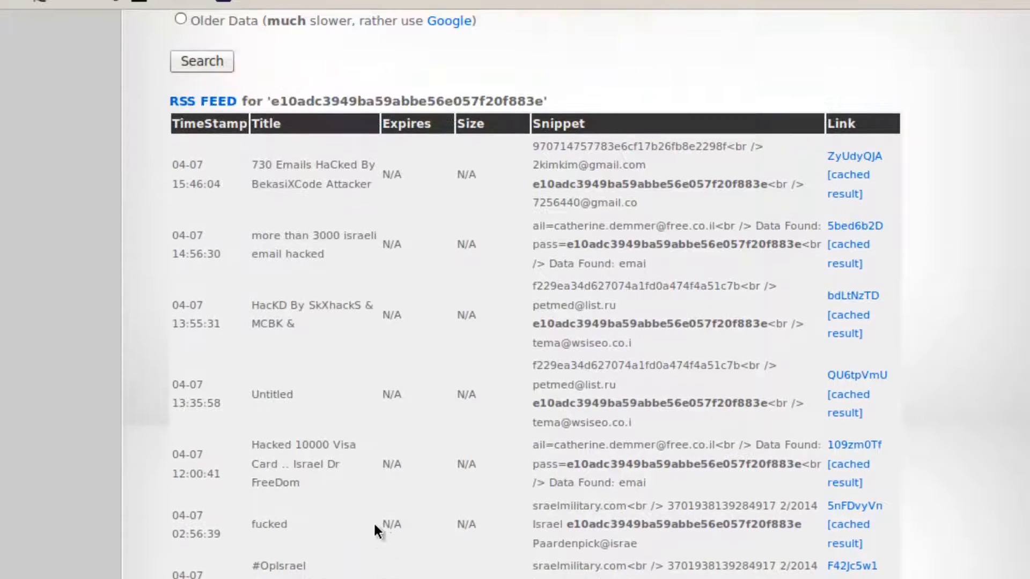
pyautogui.moveTo(284, 254)
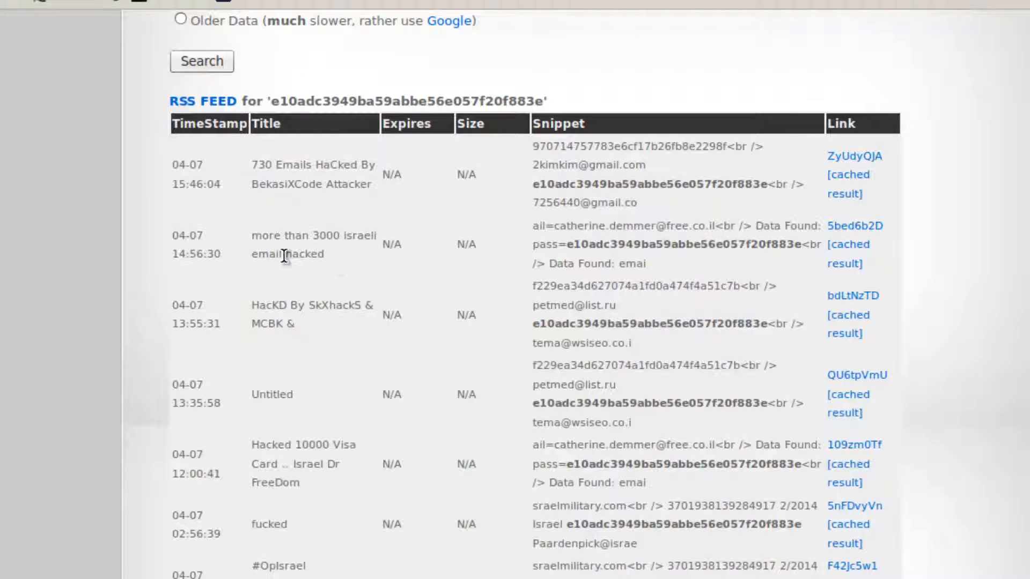
pyautogui.moveTo(244, 250)
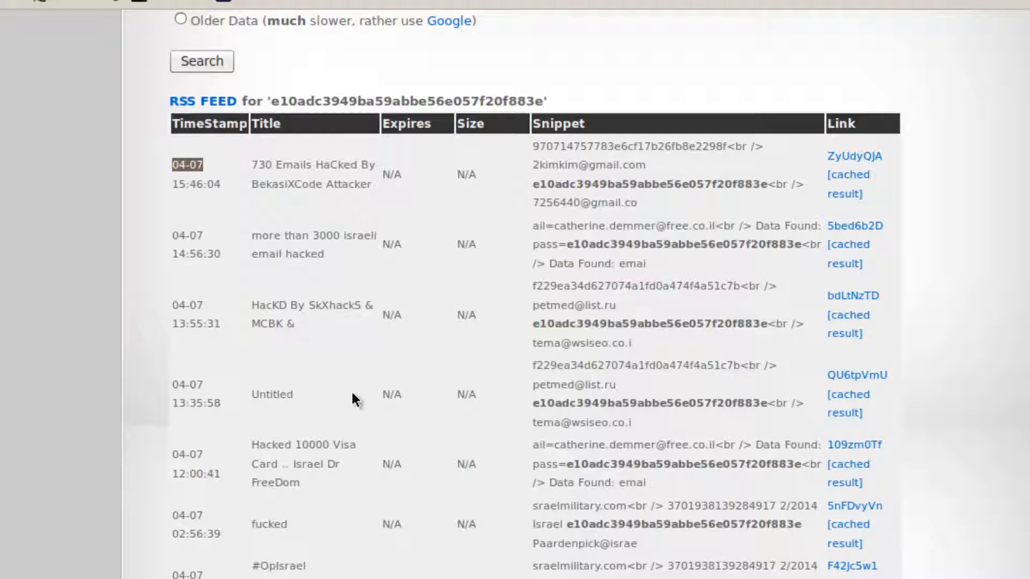
pyautogui.moveTo(414, 441)
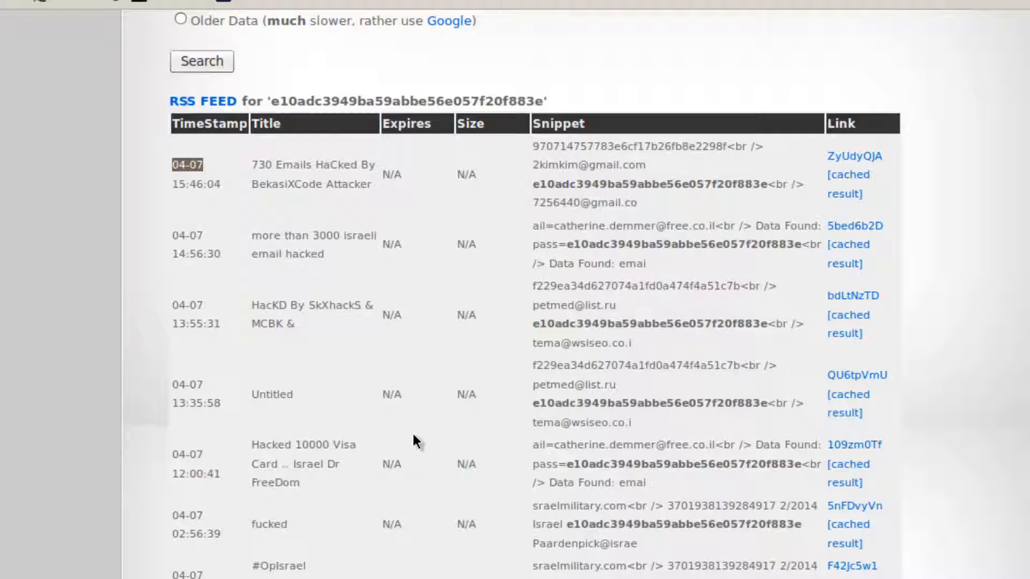
pyautogui.moveTo(427, 284)
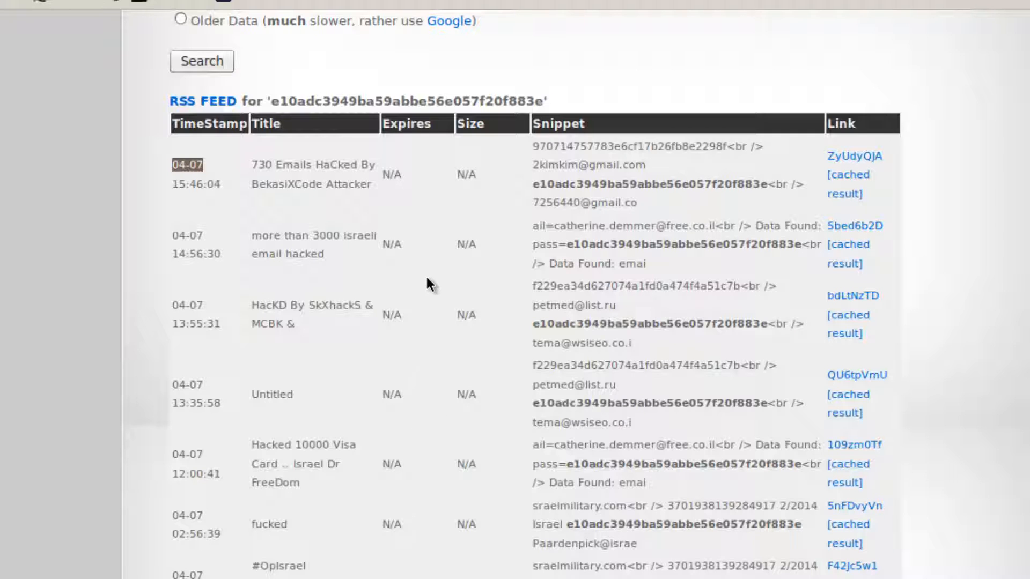
pyautogui.moveTo(584, 375)
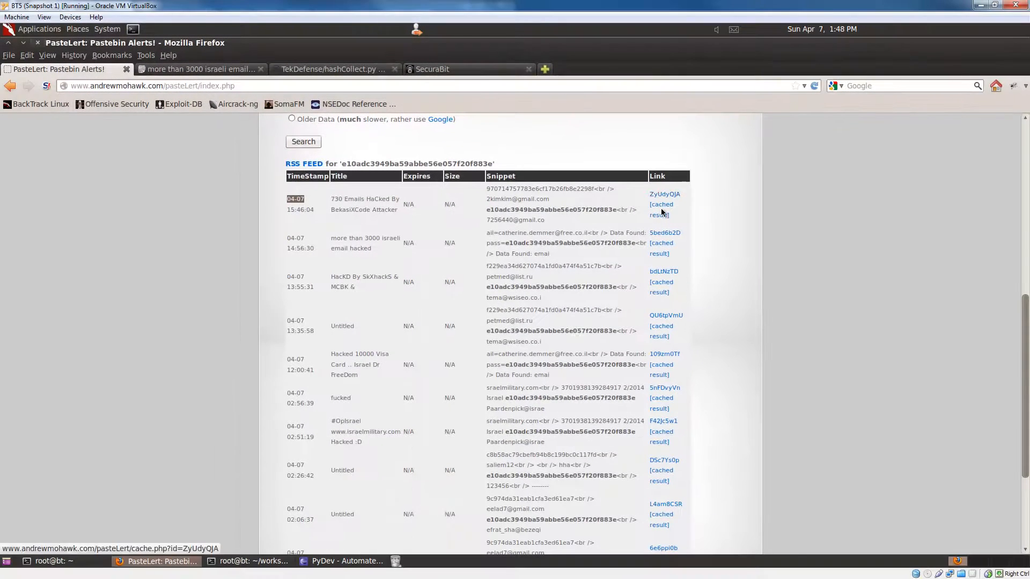
# Step: Open Pastebin paste ZyUdyQJA and browse its email hash list, returning to the top
pyautogui.click(664, 194)
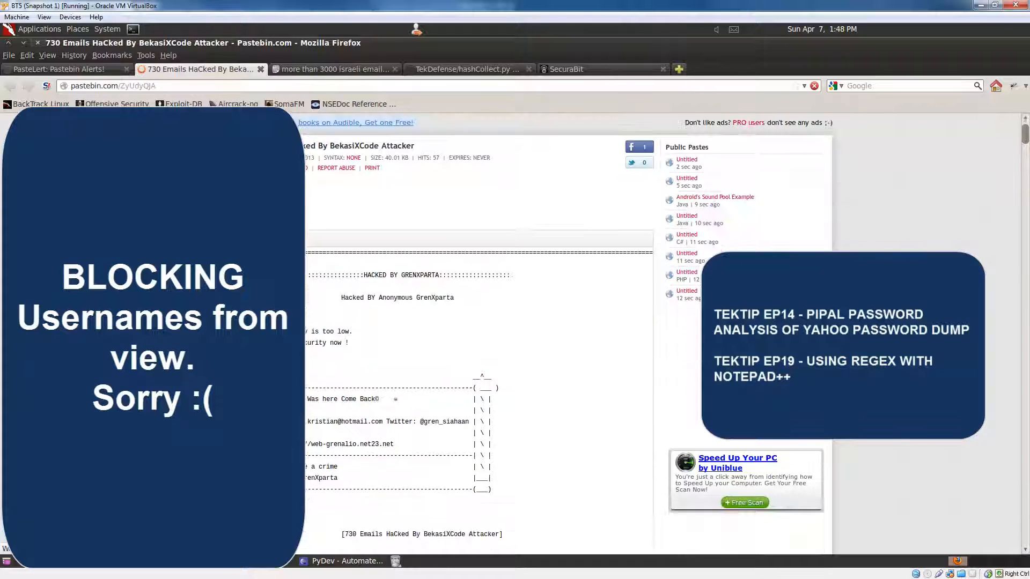
pyautogui.scroll(-3)
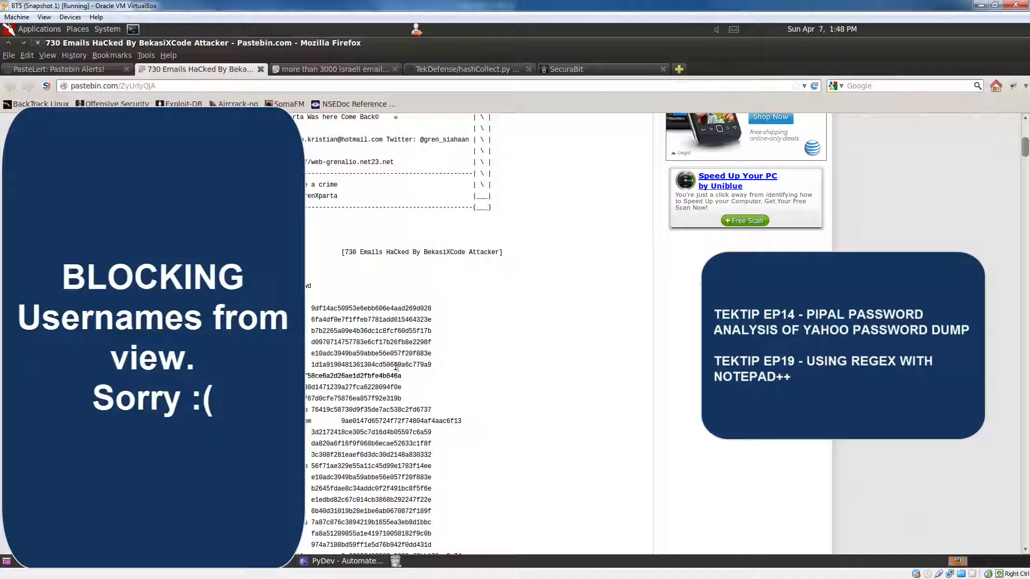
pyautogui.scroll(-3)
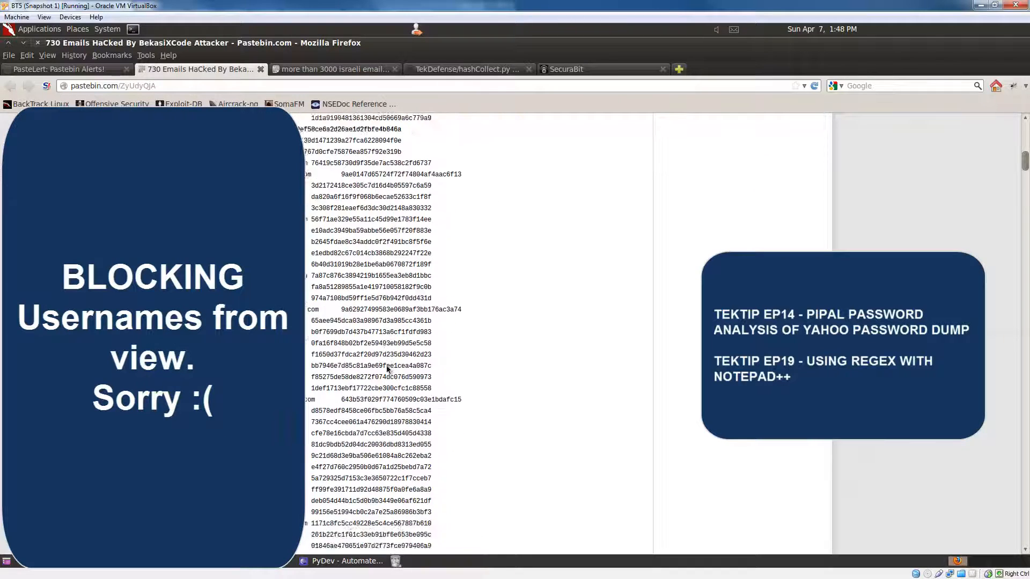
pyautogui.scroll(-3)
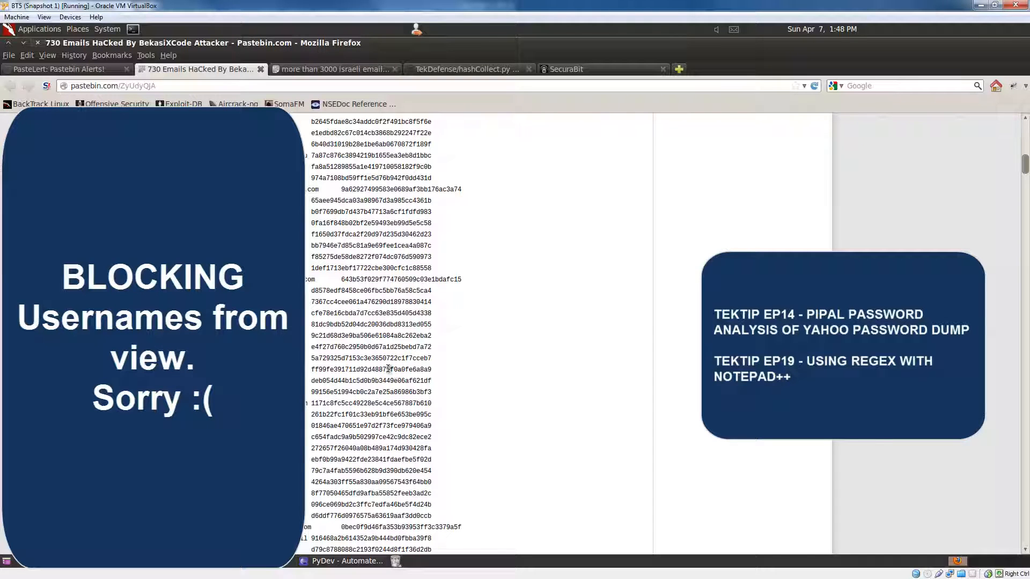
pyautogui.scroll(-3)
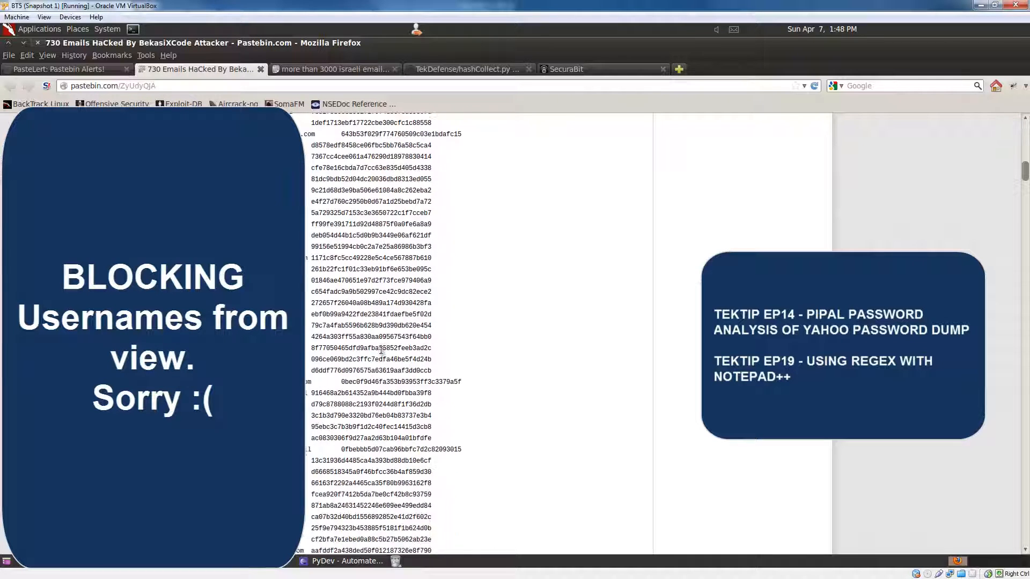
pyautogui.scroll(-3)
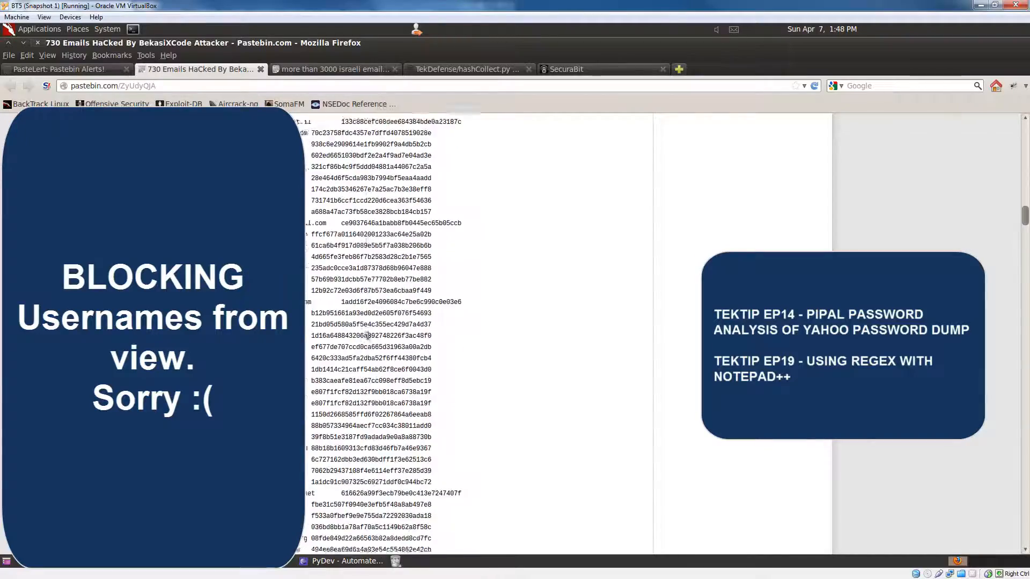
pyautogui.scroll(3)
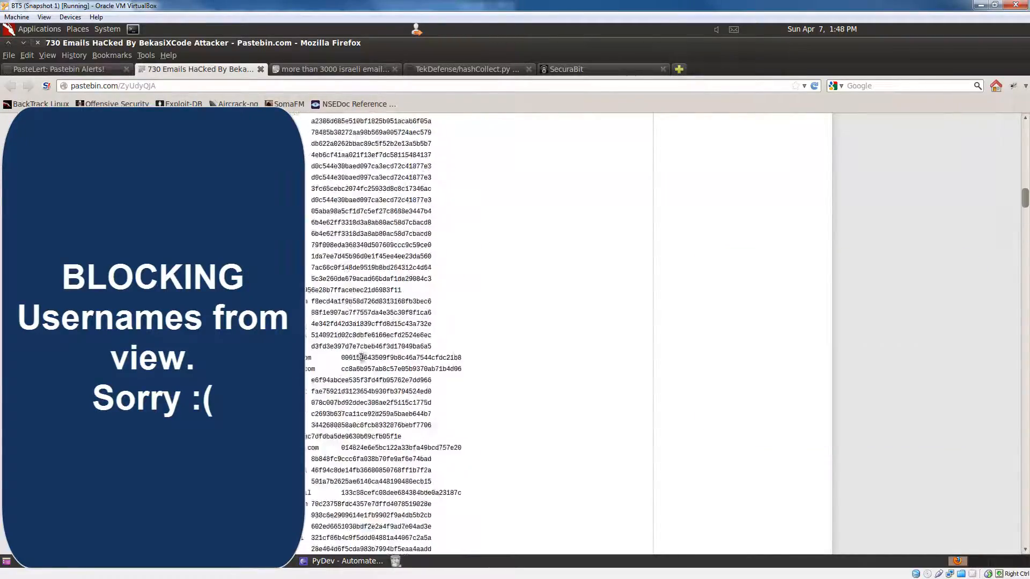
pyautogui.scroll(3)
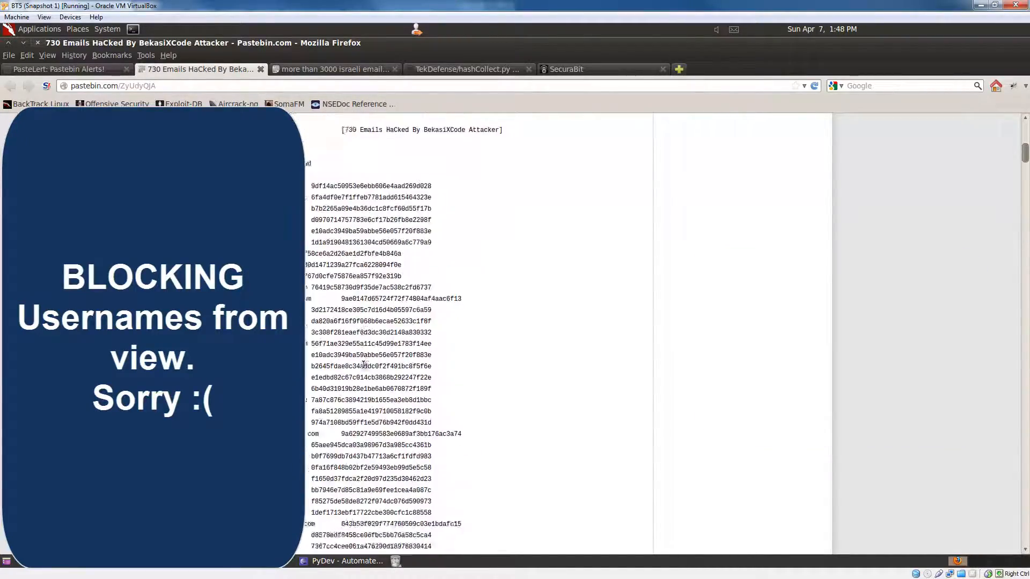
pyautogui.scroll(3)
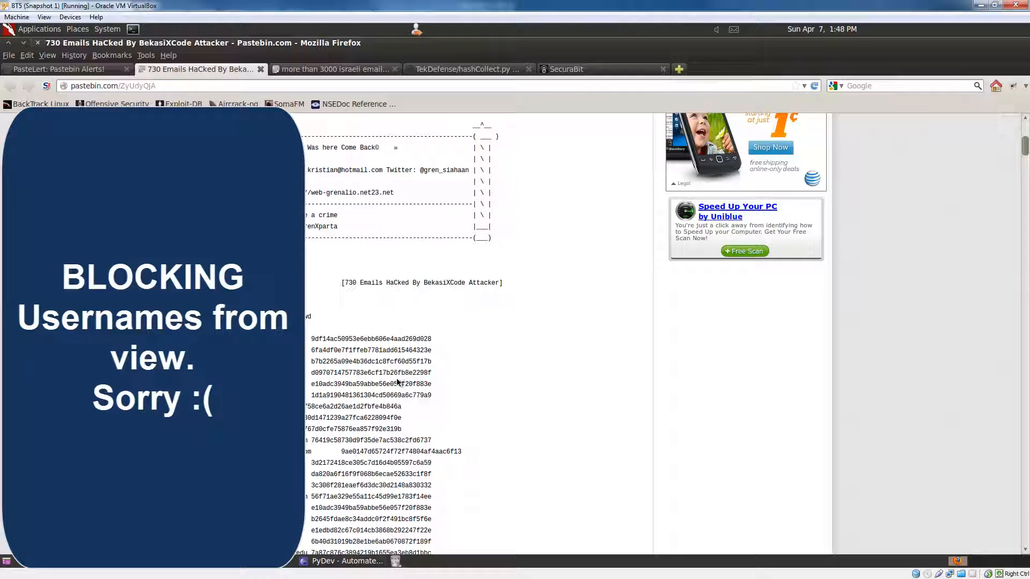
pyautogui.scroll(3)
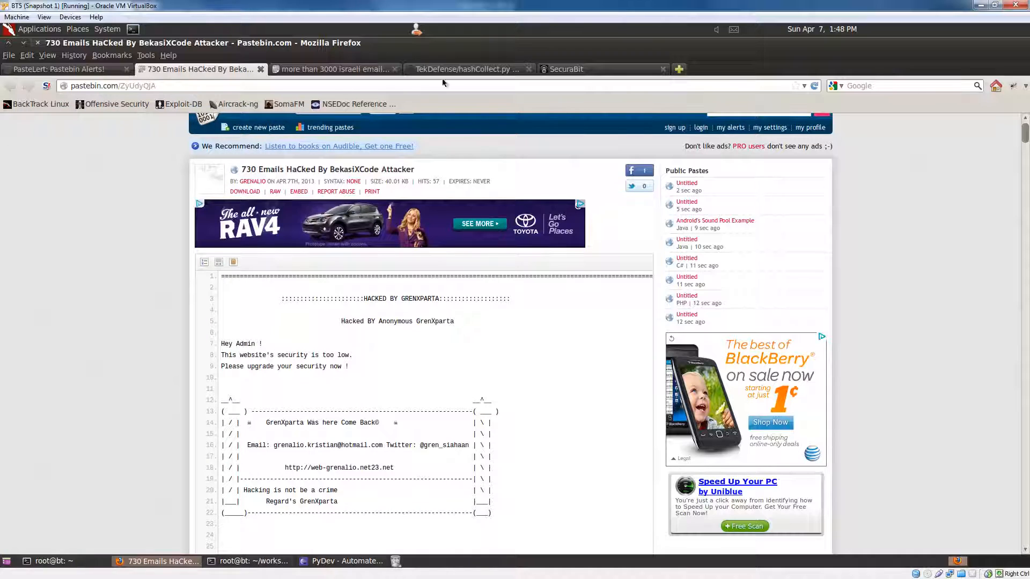
# Step: Walk through the hashCollect.py source: missing-option check, output-file handling, and URL-scraping block
pyautogui.click(468, 69)
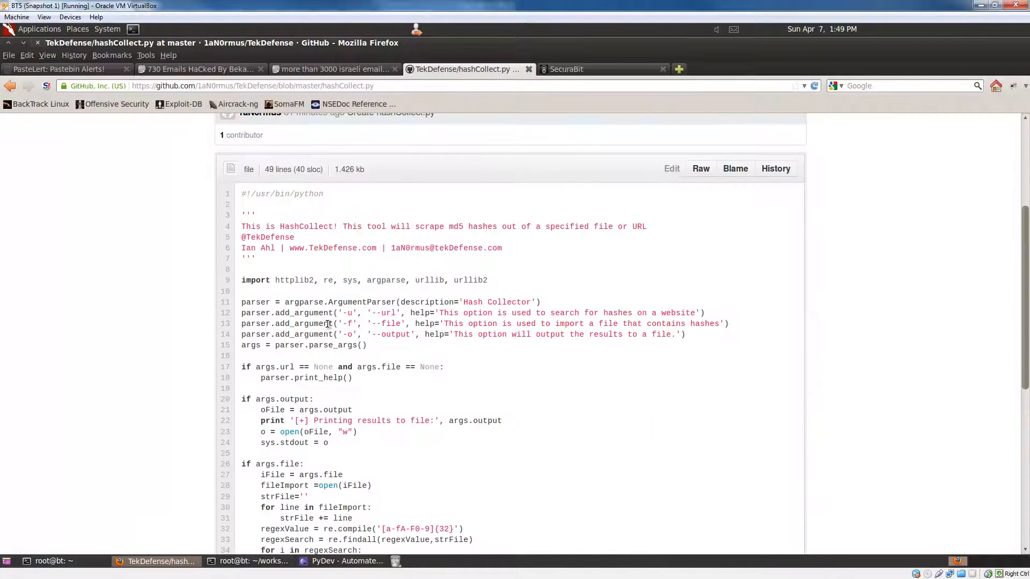
pyautogui.moveTo(328, 347)
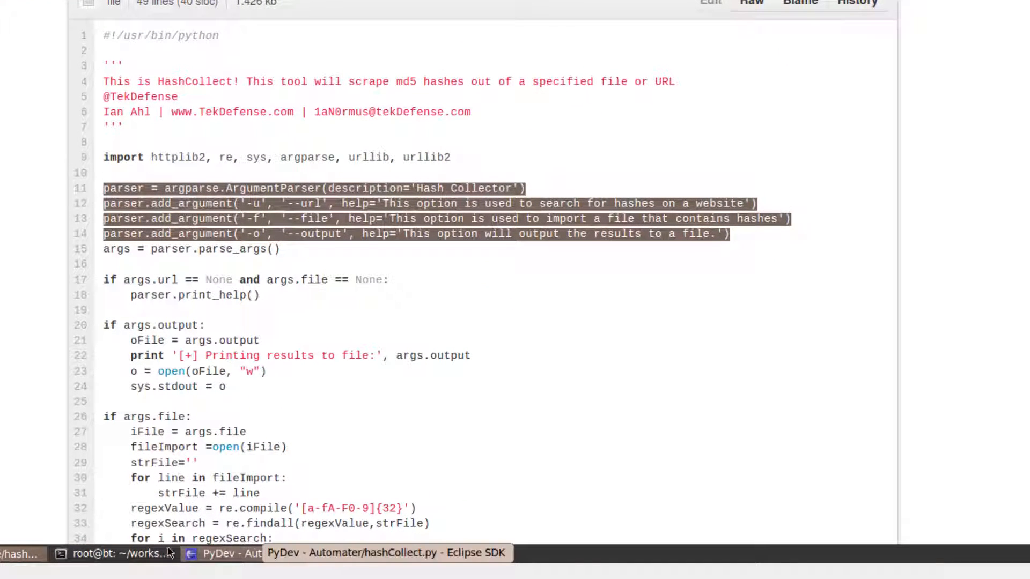
pyautogui.moveTo(118, 553)
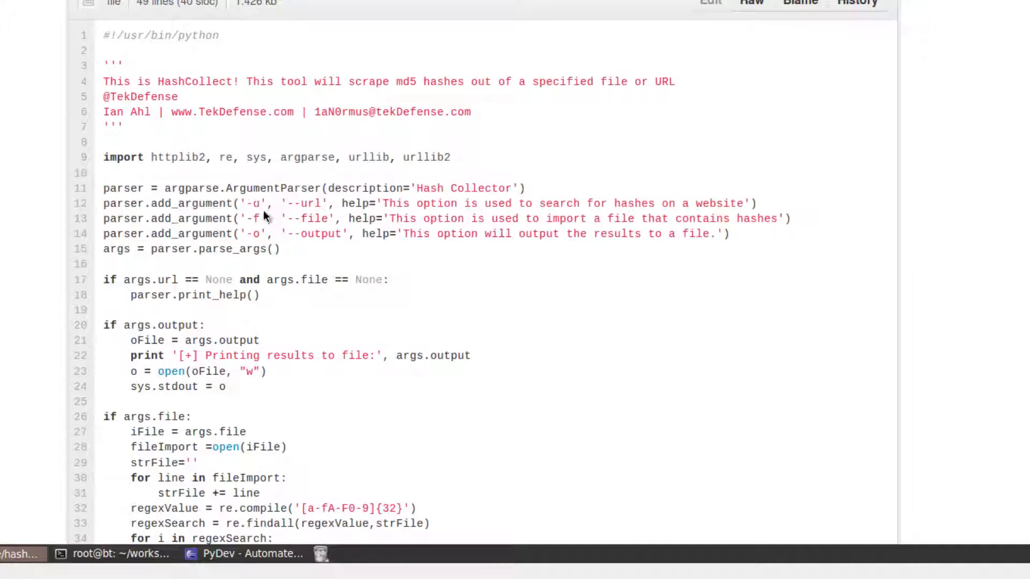
pyautogui.moveTo(265, 238)
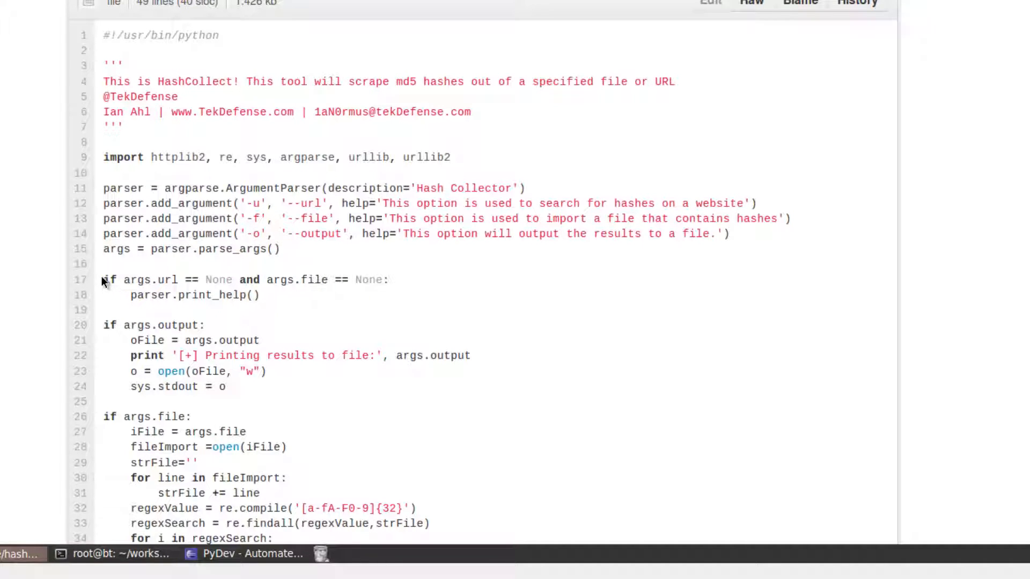
pyautogui.doubleClick(140, 280)
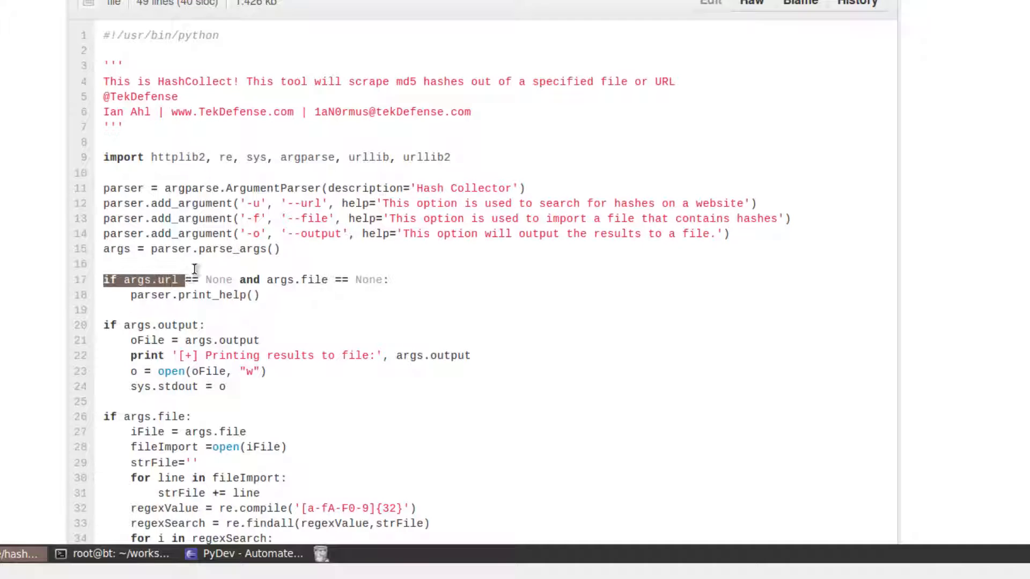
pyautogui.click(253, 203)
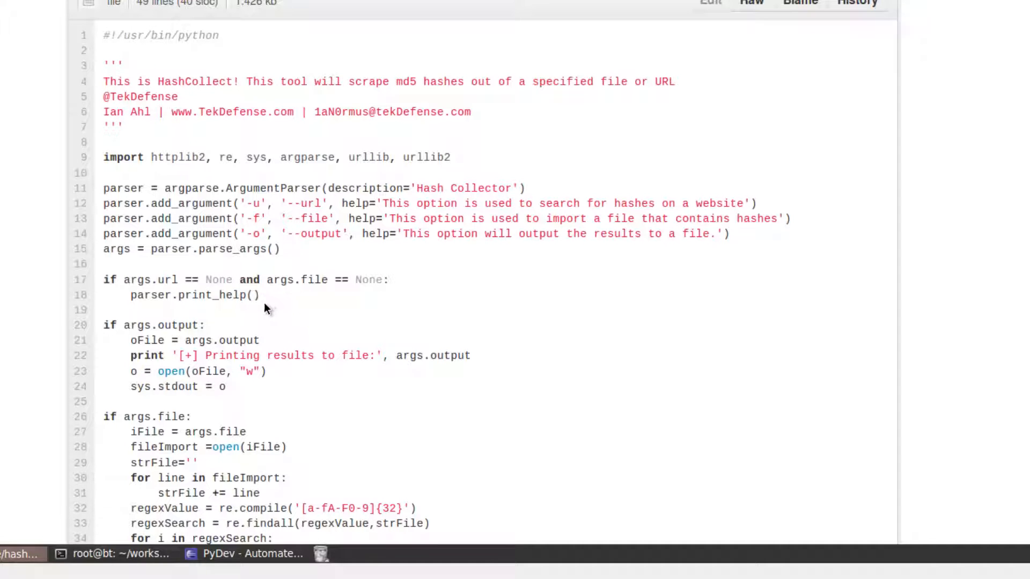
pyautogui.scroll(-3)
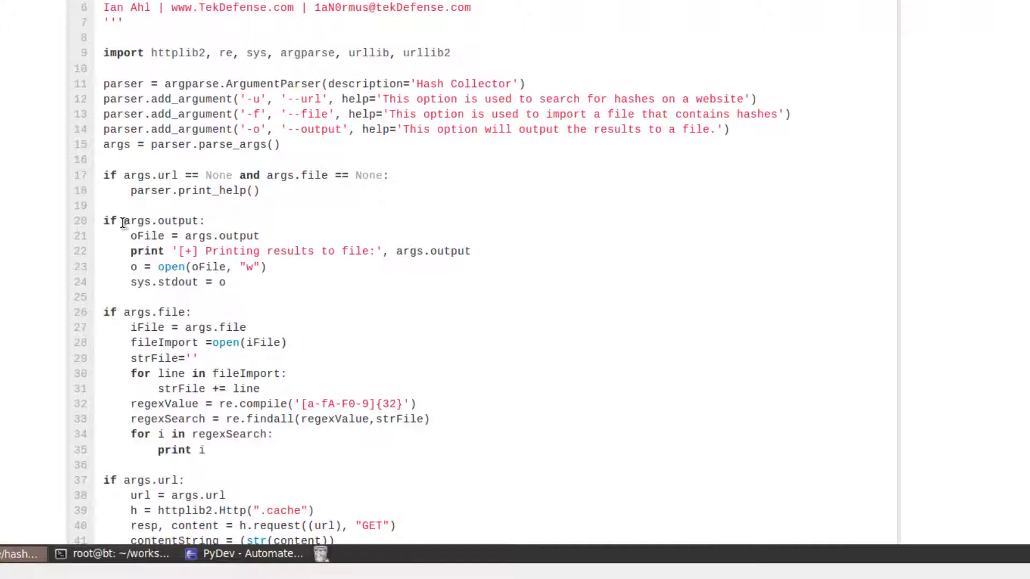
pyautogui.doubleClick(158, 221)
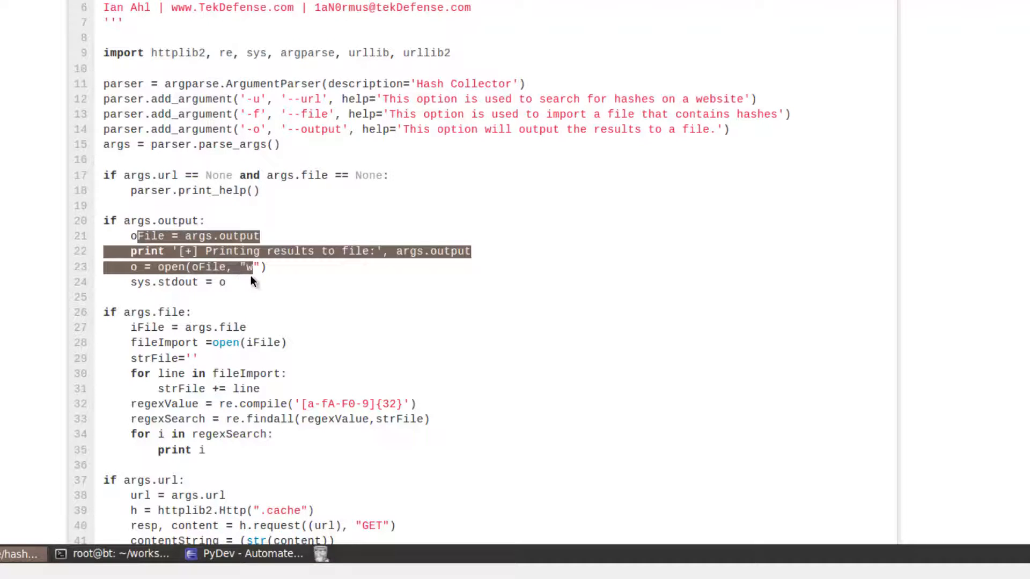
pyautogui.scroll(-3)
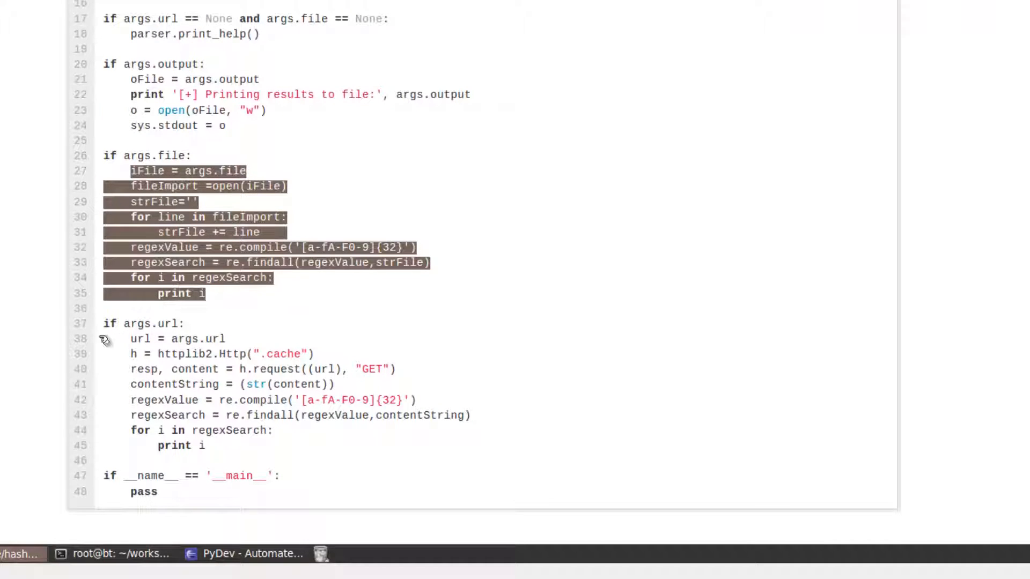
pyautogui.scroll(-3)
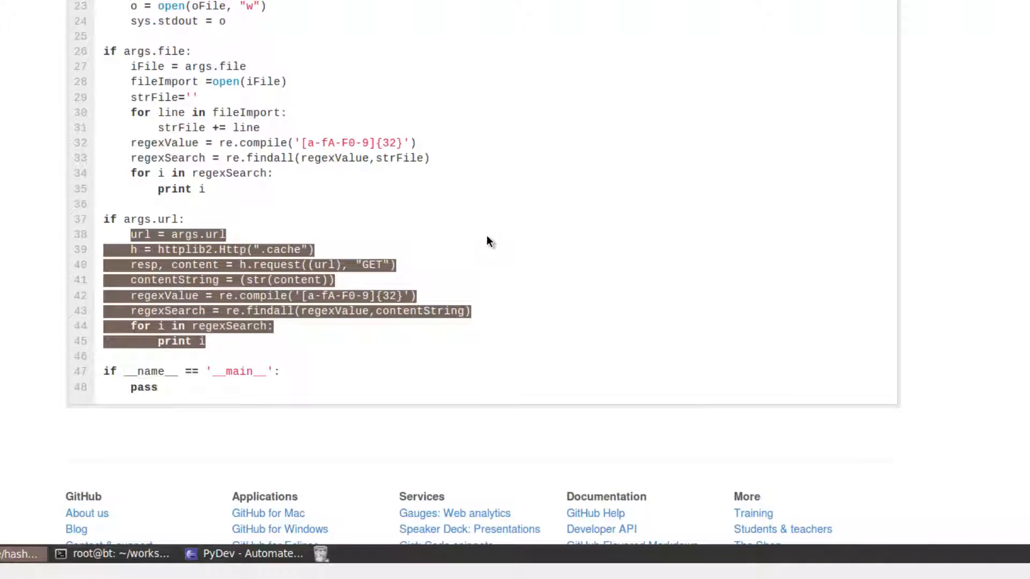
pyautogui.moveTo(479, 238)
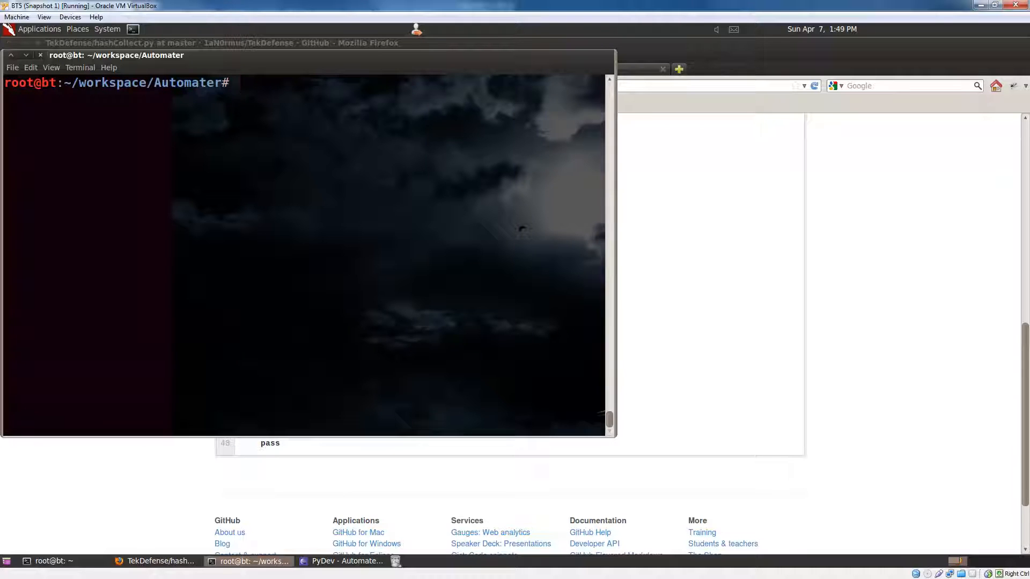
# Step: Run ls in the Automater folder, then cat the hashes file and scroll its output
pyautogui.press('Return')
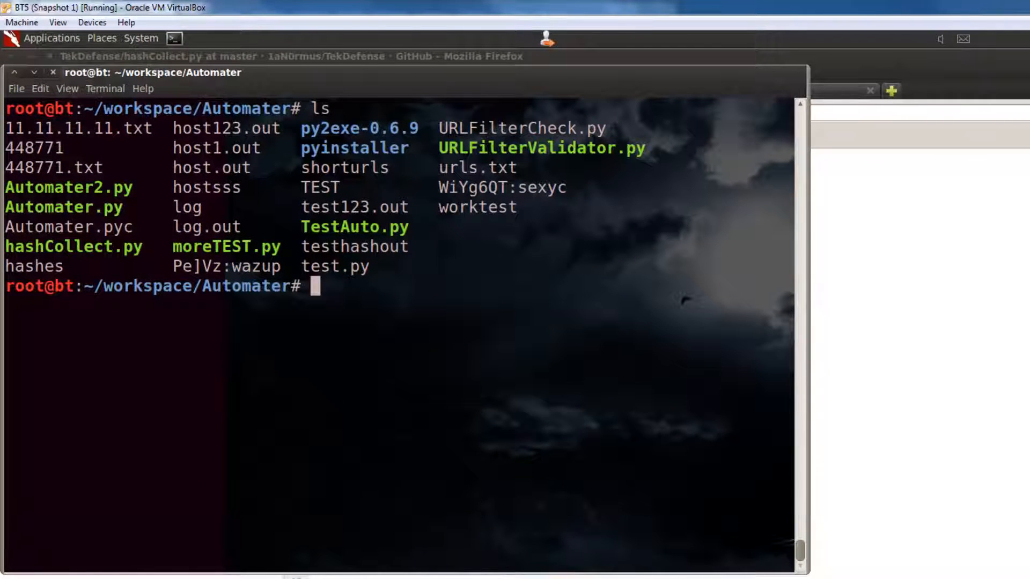
pyautogui.write('cat')
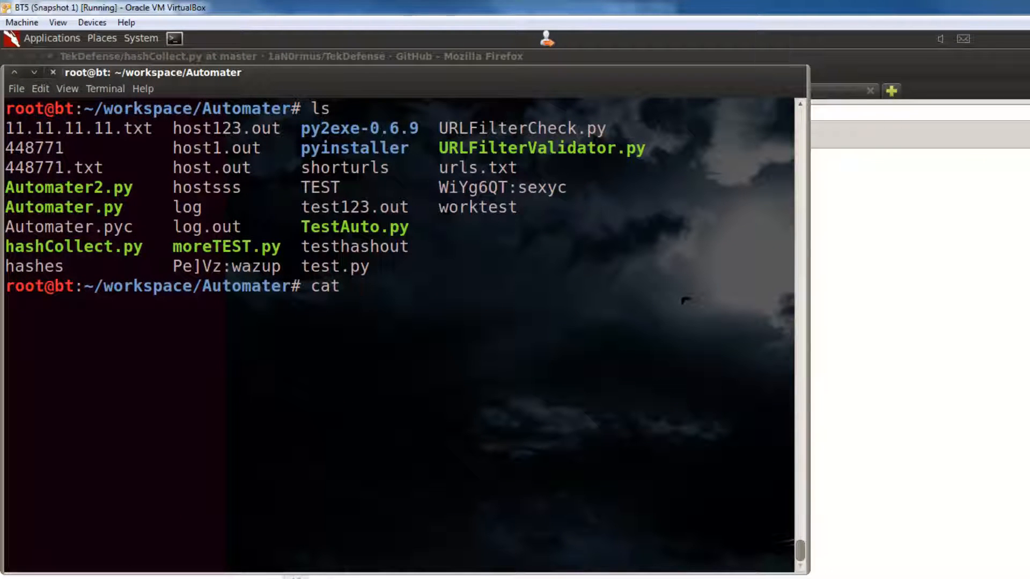
pyautogui.write('hashes')
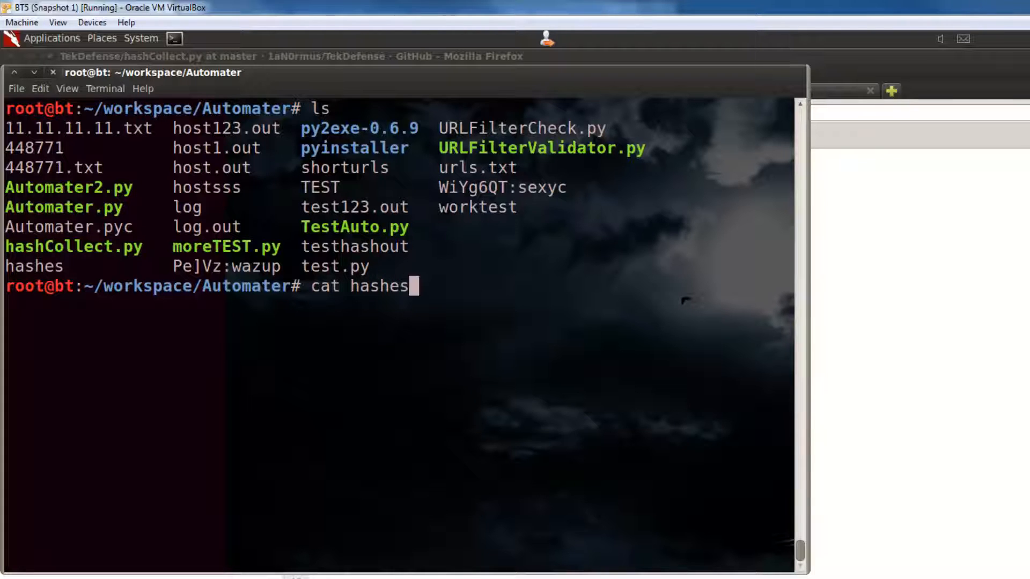
pyautogui.press('Return')
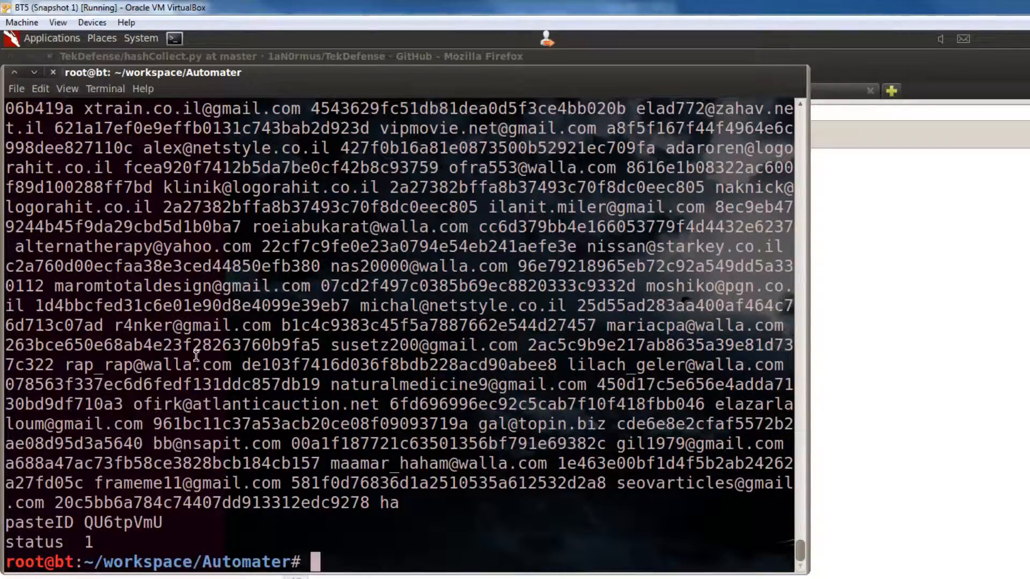
pyautogui.scroll(-3)
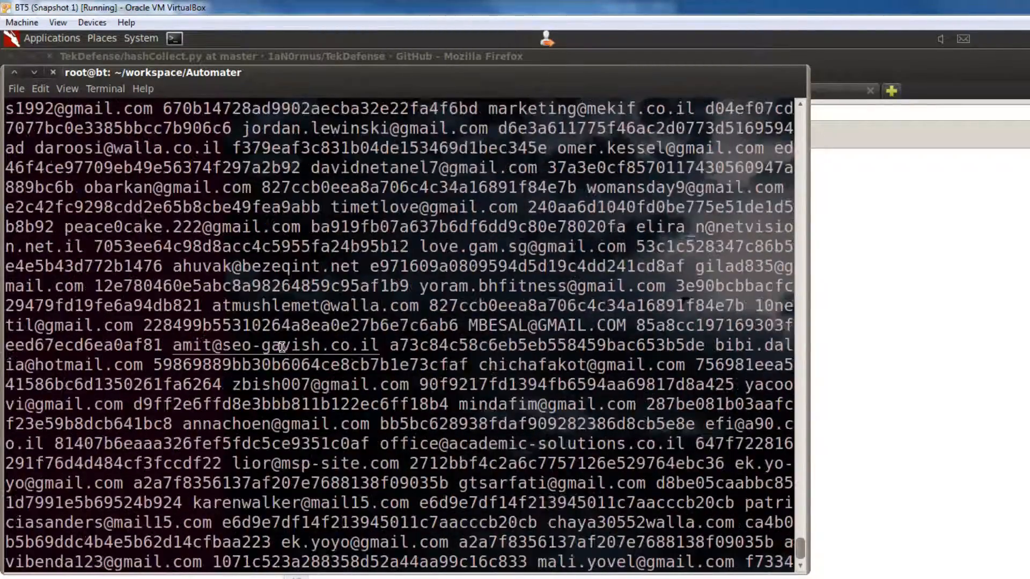
pyautogui.scroll(-3)
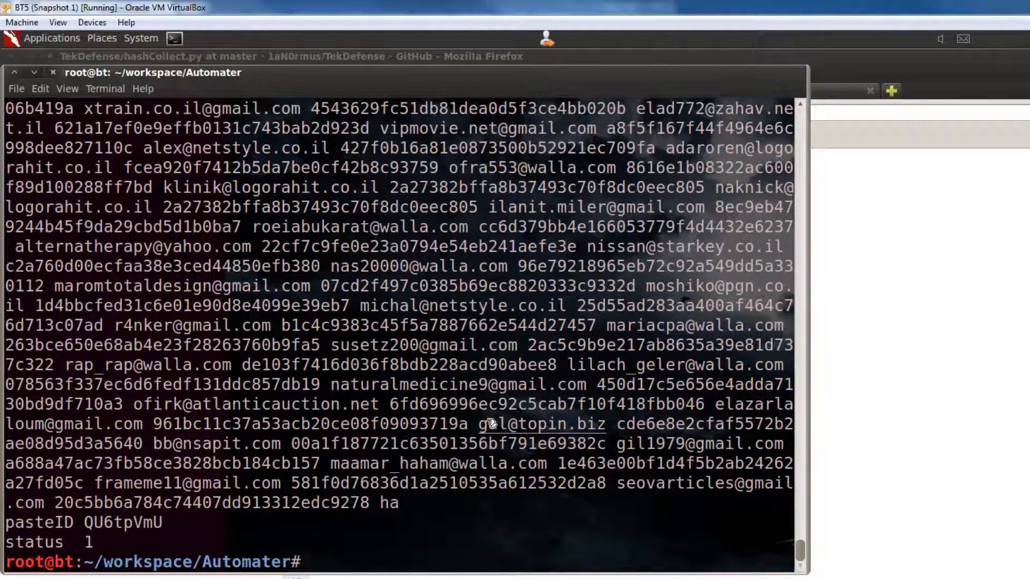
# Step: Run ./hashCollect.py -f hashes to print the extracted MD5 hashes
pyautogui.write('ls')
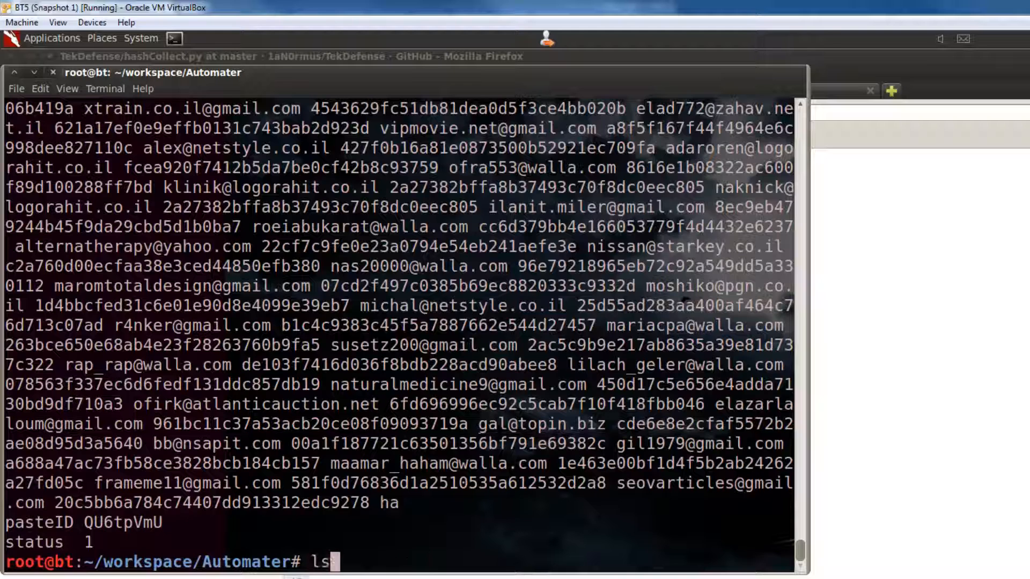
pyautogui.write('./hashCollect.py -u http://pastebin.com/5bed6b2')
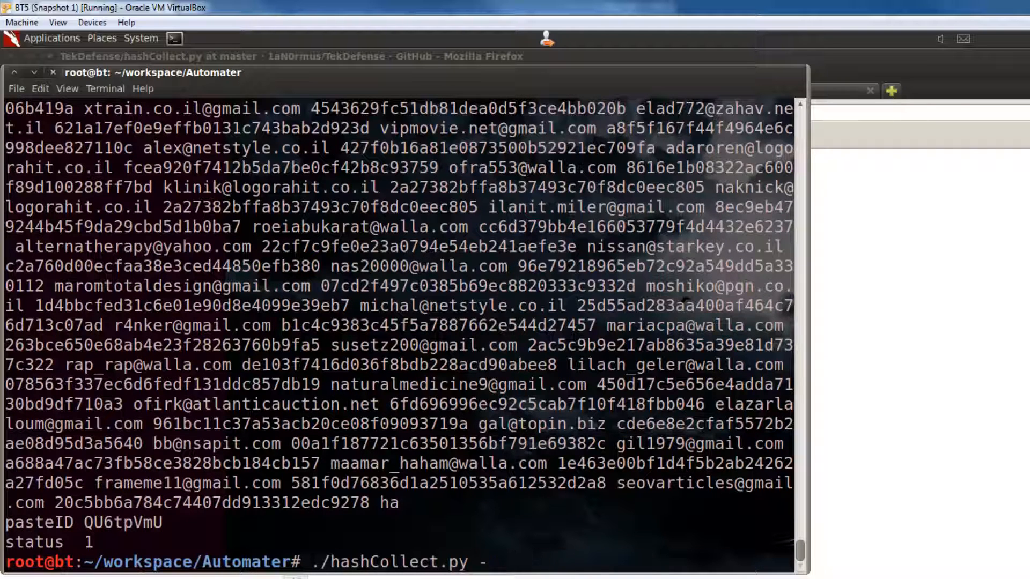
pyautogui.write('f')
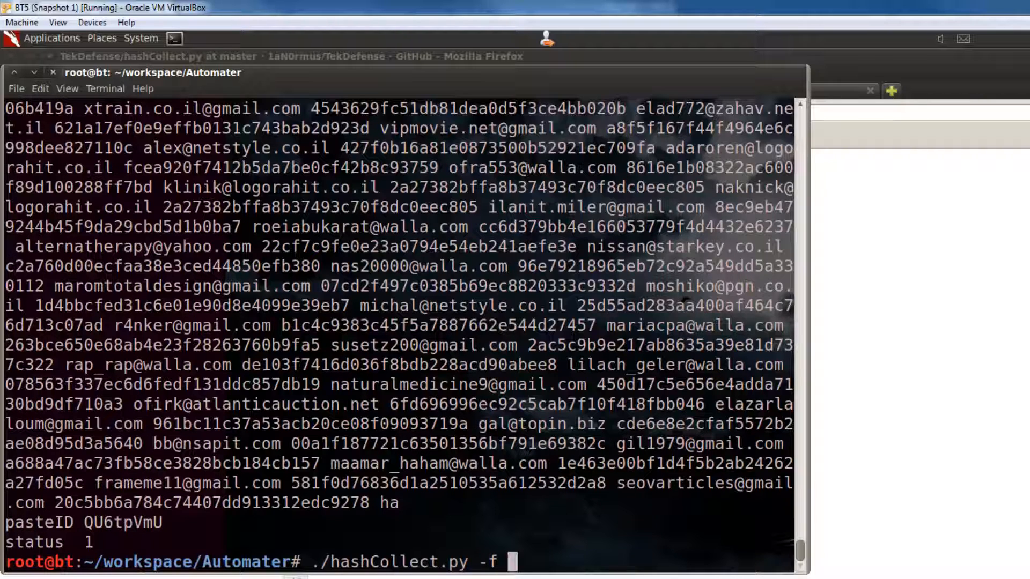
pyautogui.write('hashes')
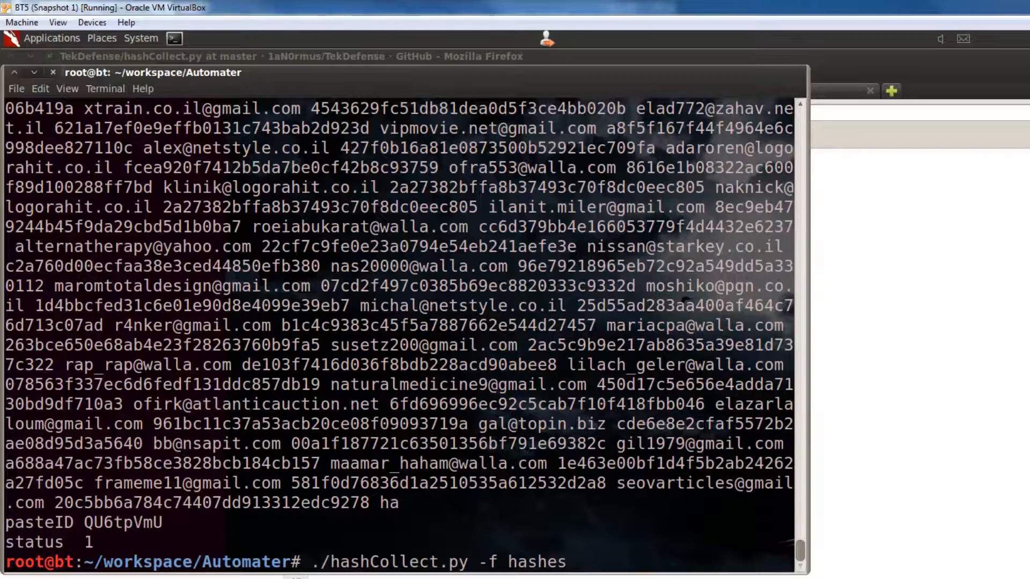
pyautogui.press('Return')
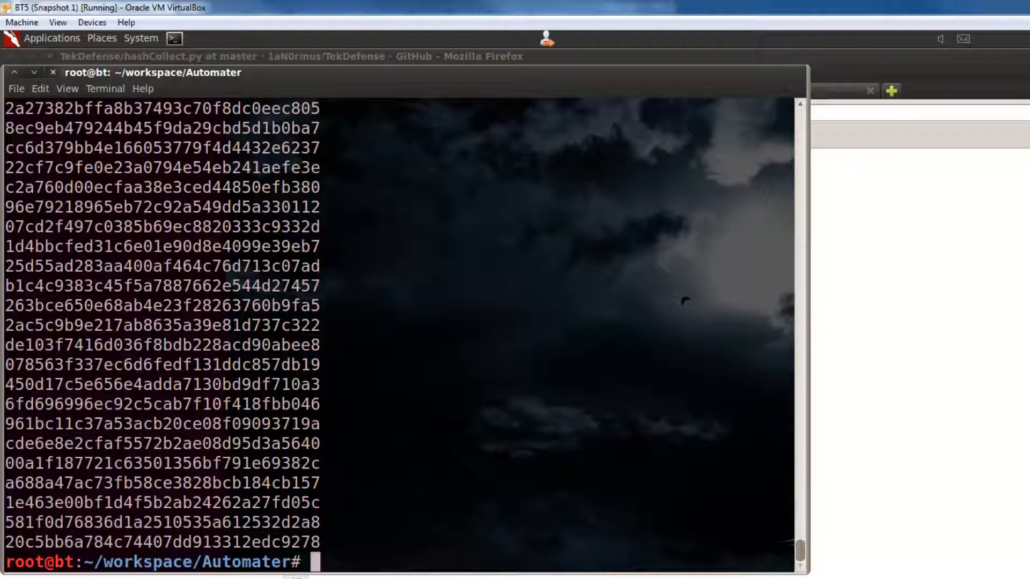
pyautogui.moveTo(456, 296)
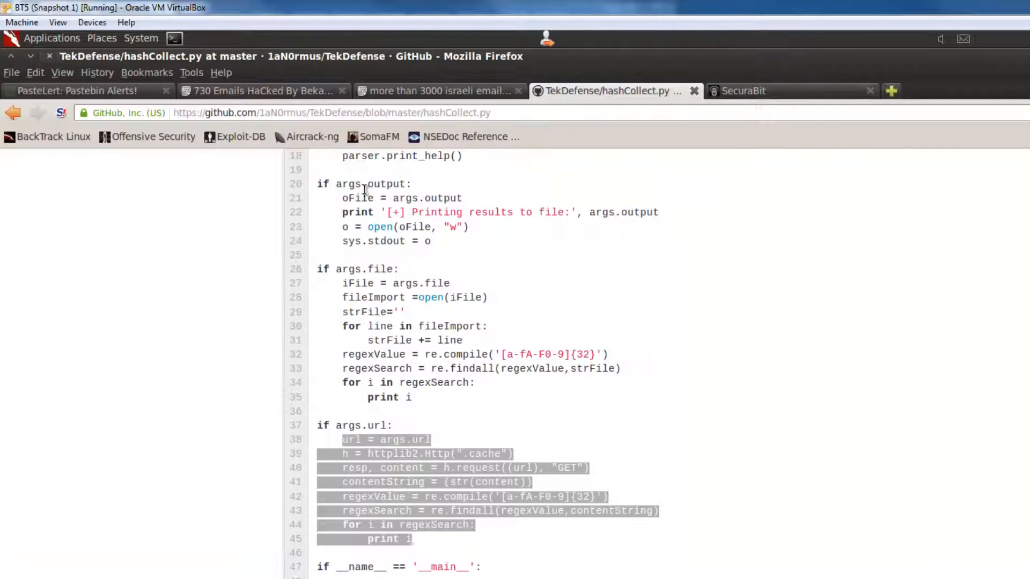
pyautogui.click(257, 91)
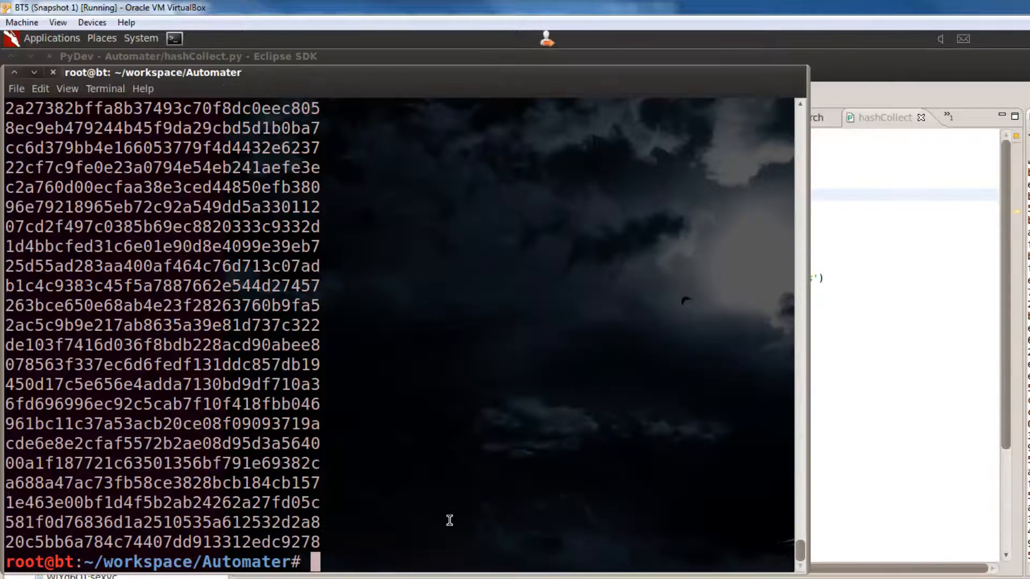
pyautogui.write('./hashCollect.py -f')
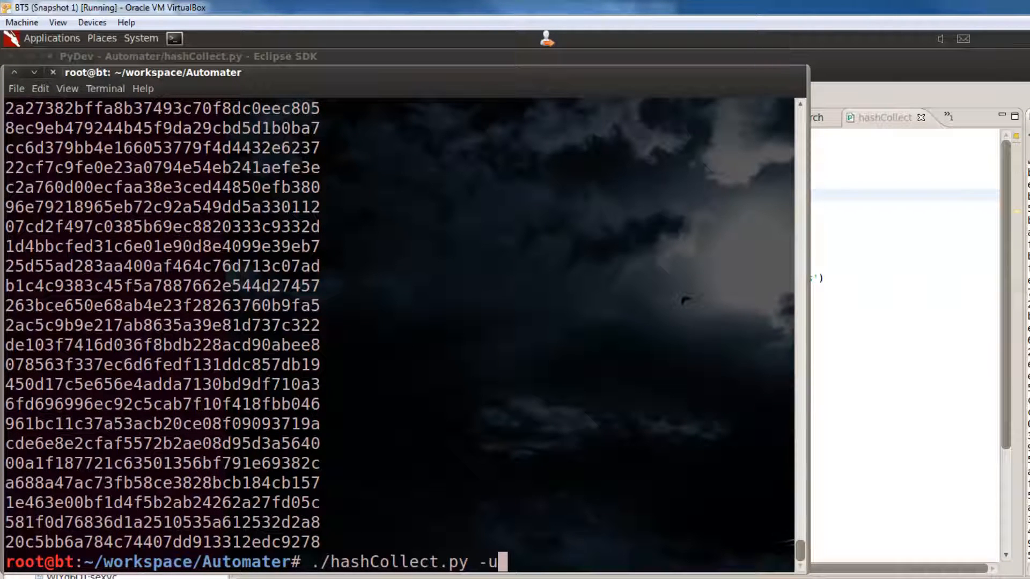
pyautogui.rightClick(502, 531)
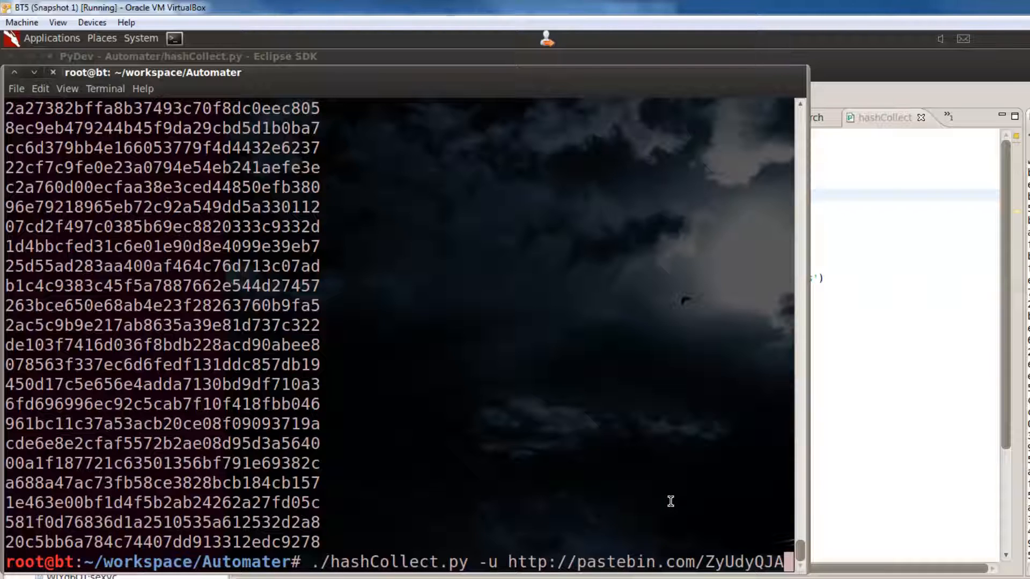
pyautogui.press('Return')
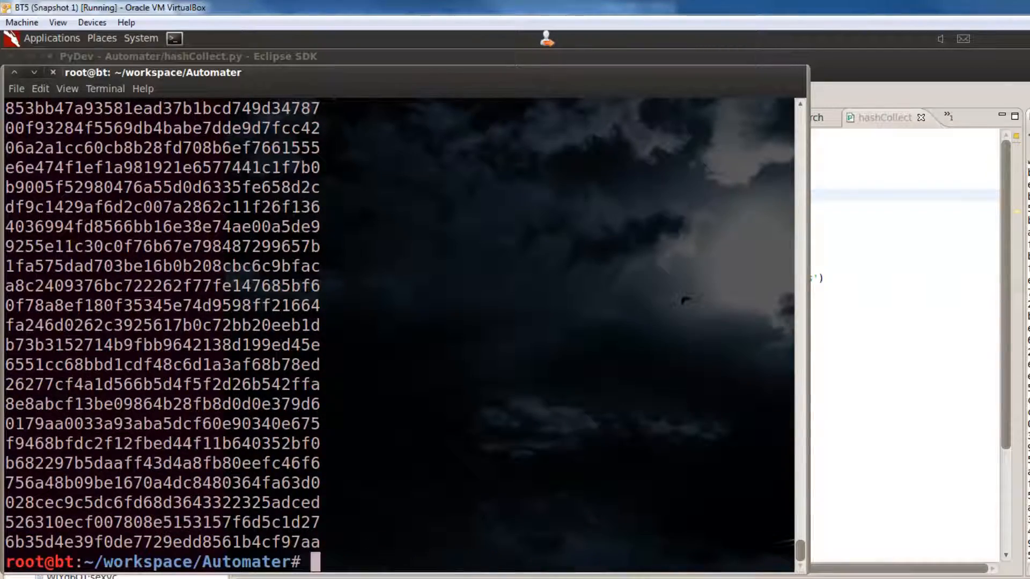
pyautogui.scroll(-3)
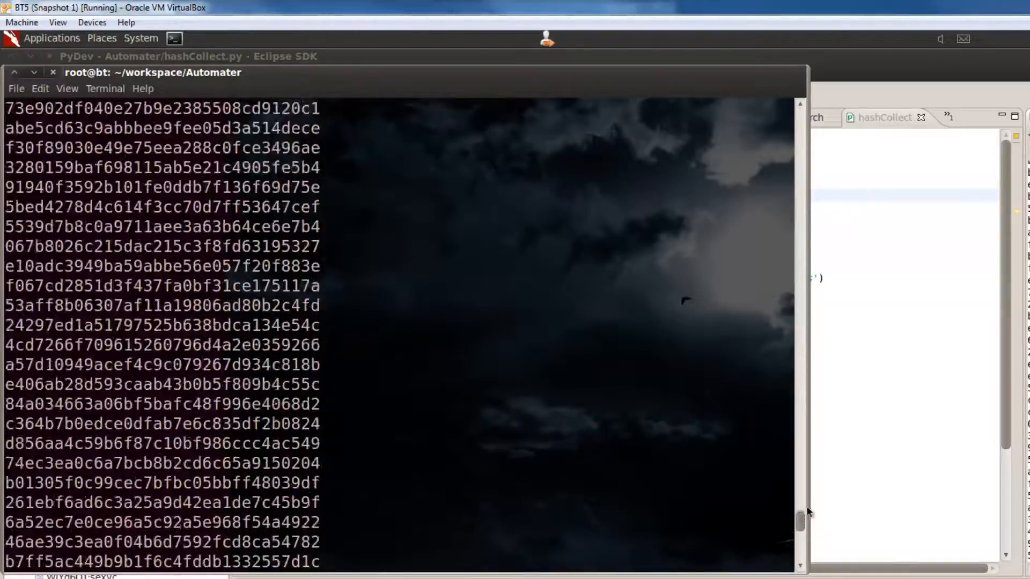
pyautogui.scroll(-3)
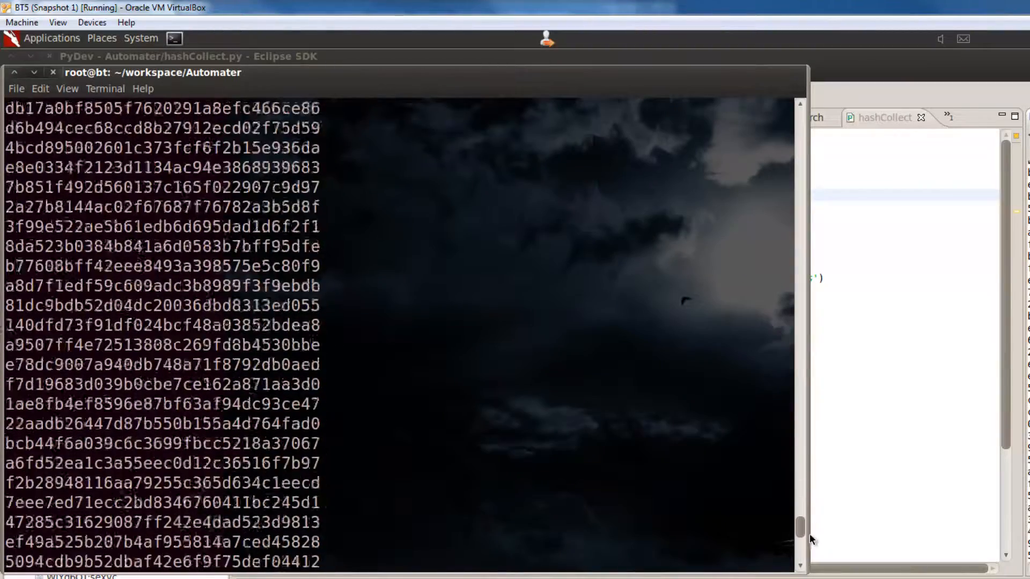
pyautogui.scroll(-3)
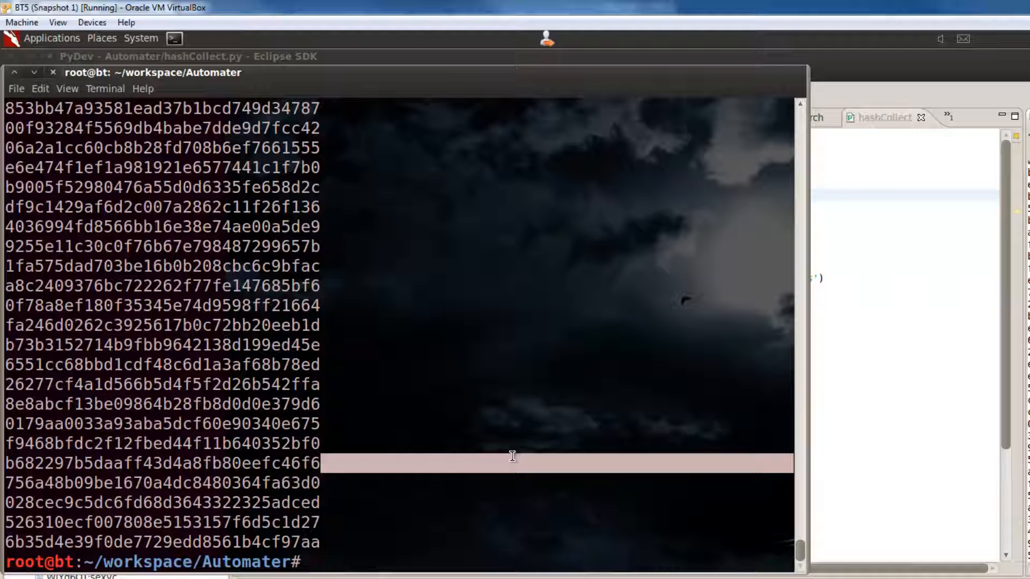
pyautogui.write('./hashCollect.py -u http://pastebin.com/ZyUdyQJA -')
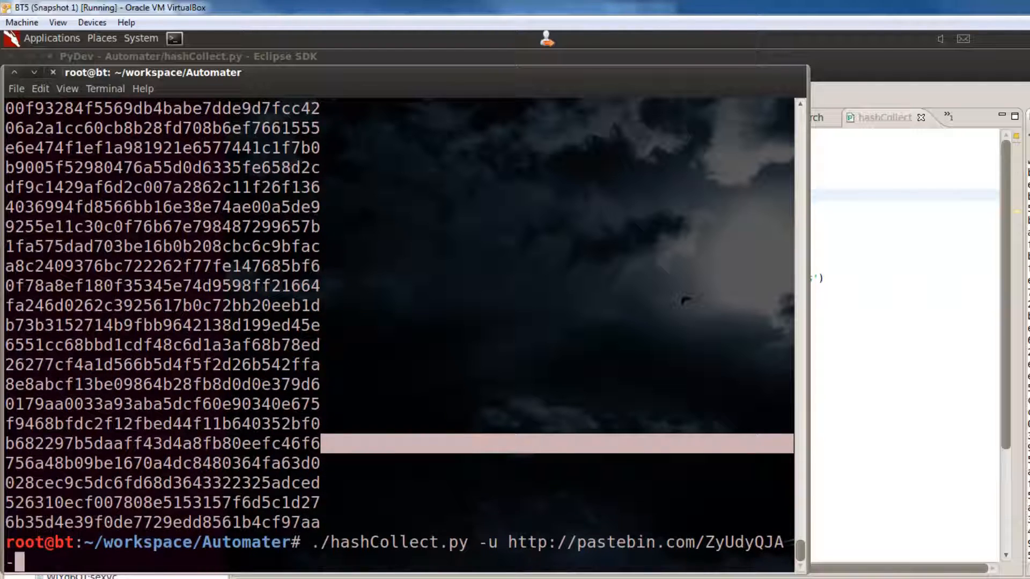
pyautogui.write('o')
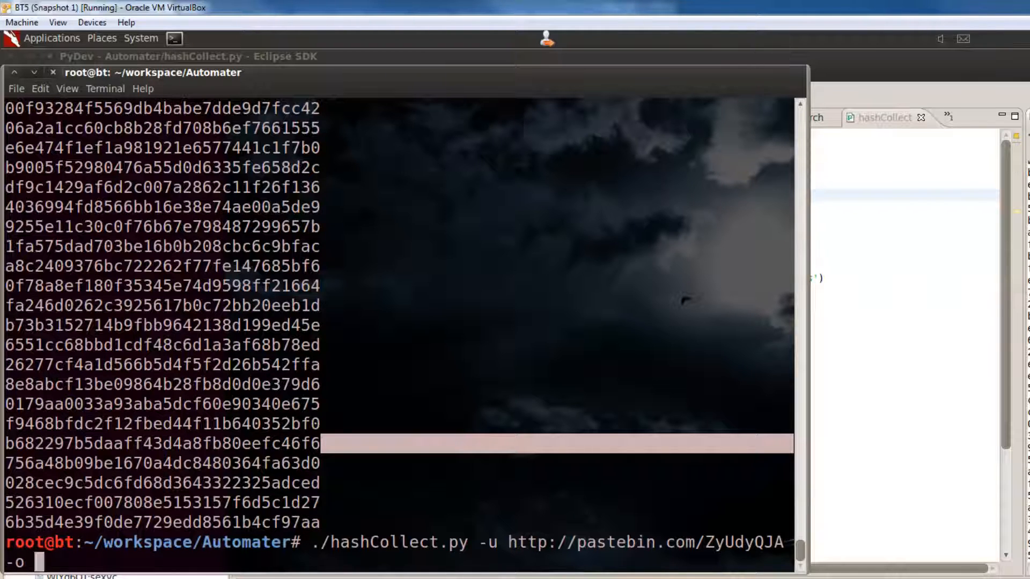
pyautogui.write('iam')
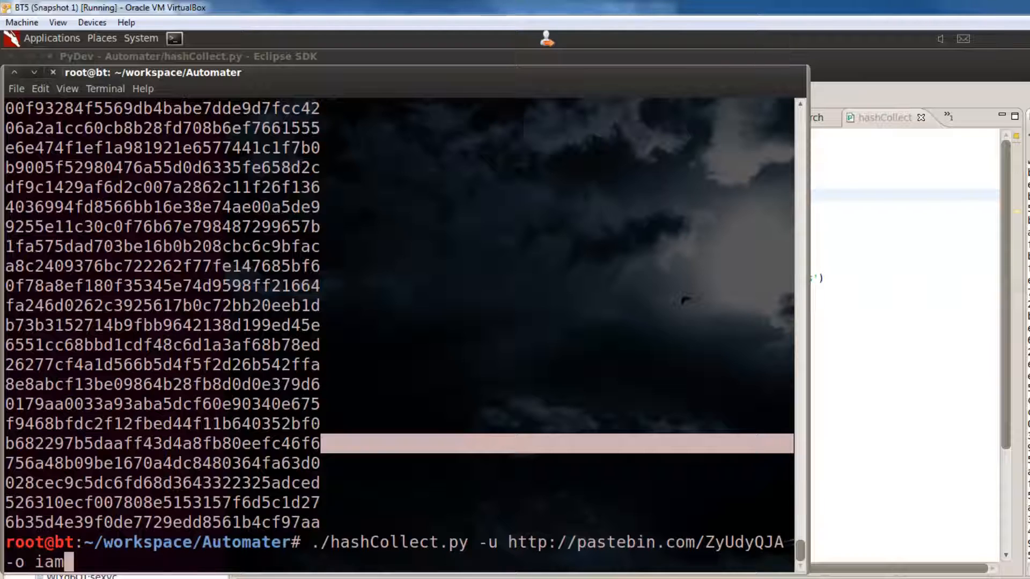
pyautogui.write('test')
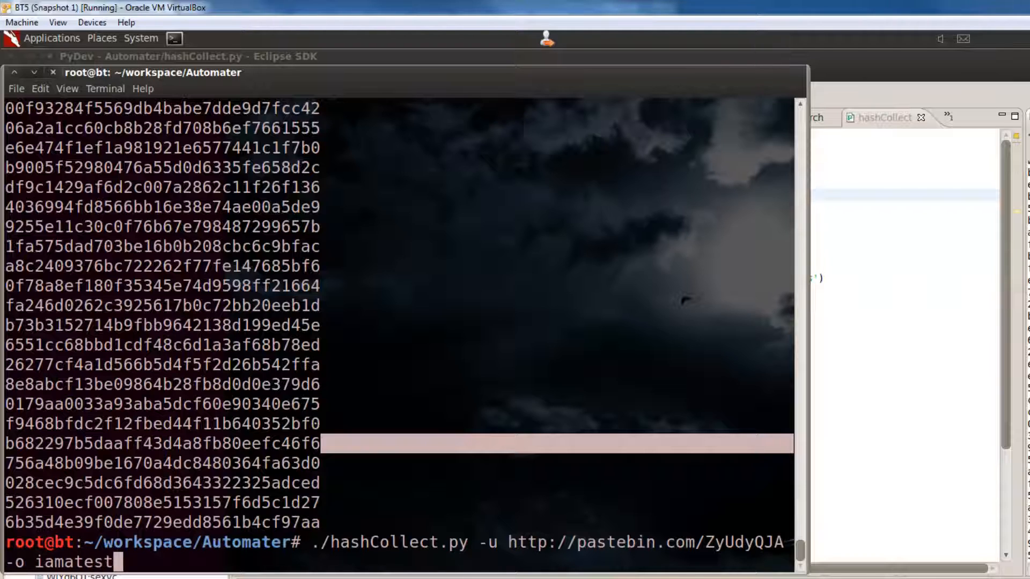
pyautogui.write('output')
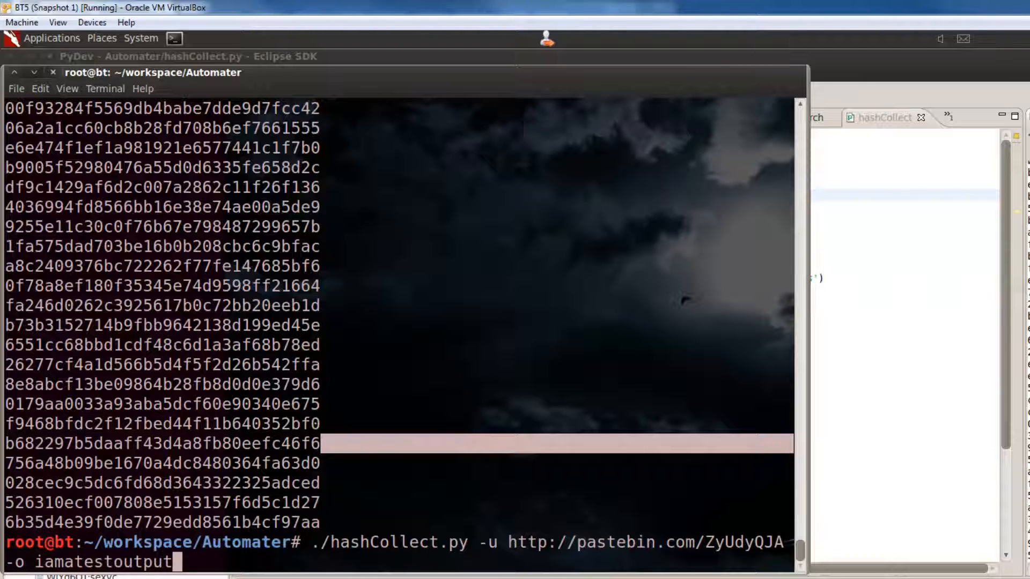
pyautogui.press('Return')
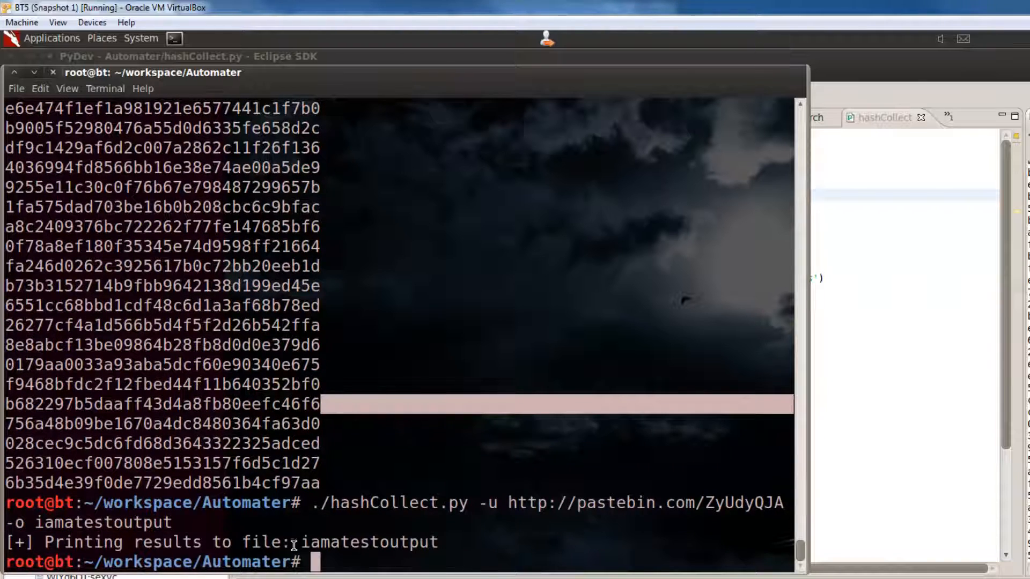
pyautogui.moveTo(447, 563)
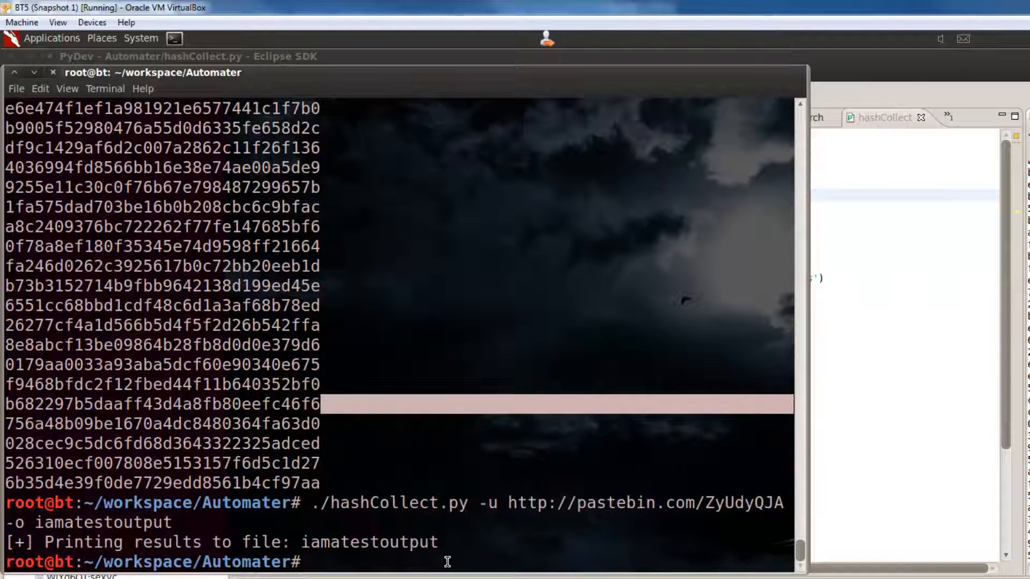
# Step: Enter cat iamatestoutput to print the saved hashes file
pyautogui.write('ca')
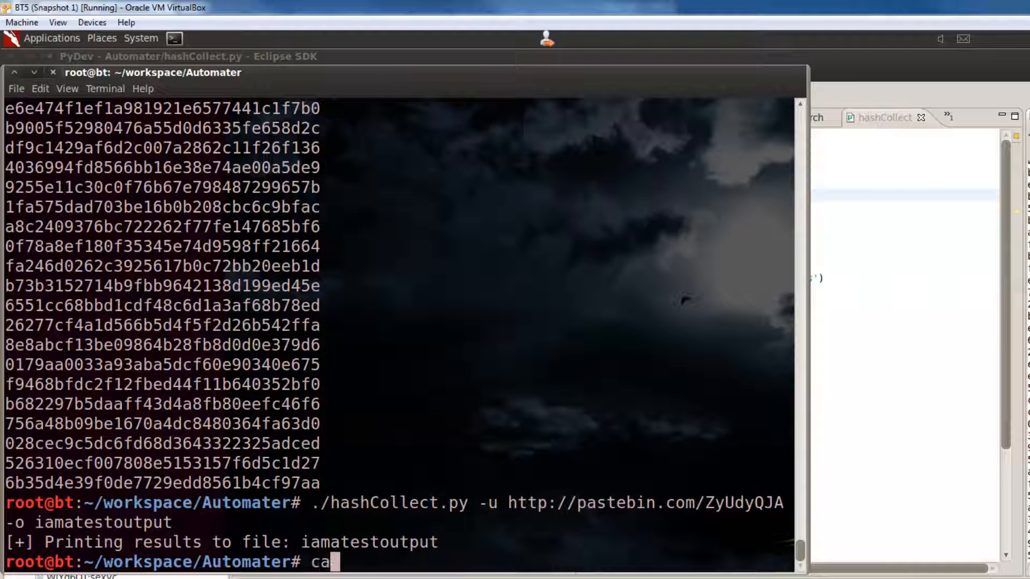
pyautogui.write('t iamatestoutput')
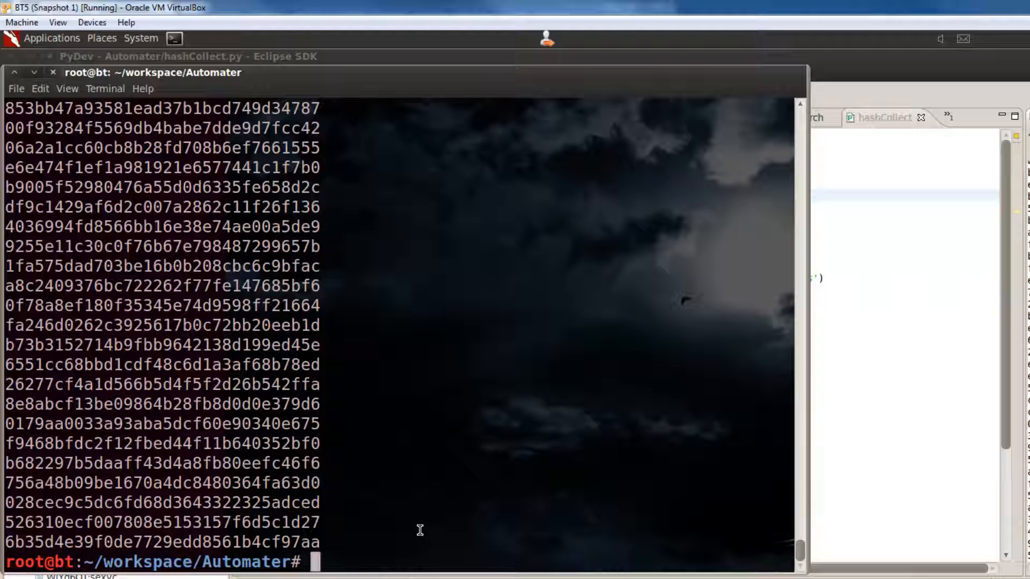
pyautogui.moveTo(355, 499)
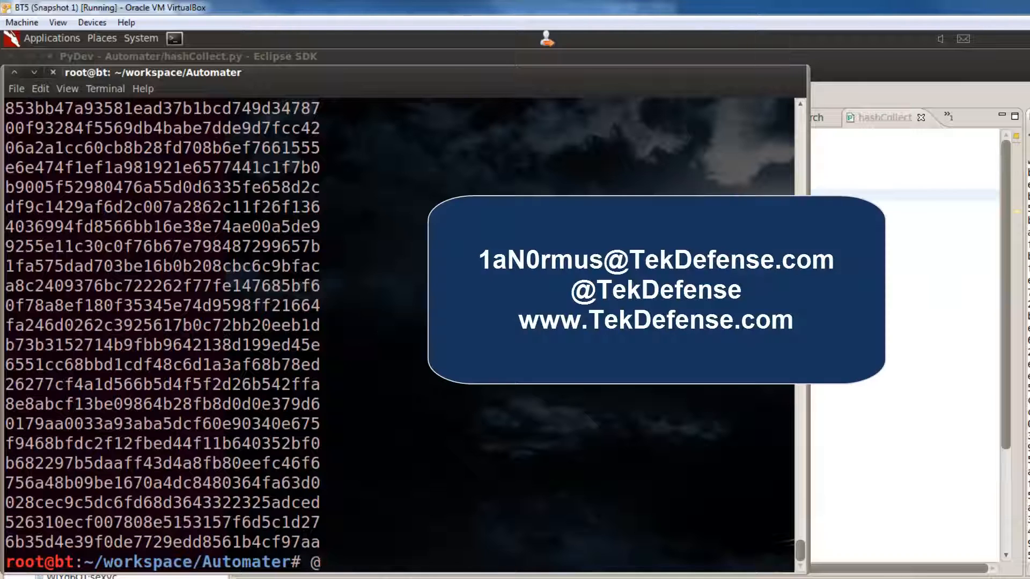
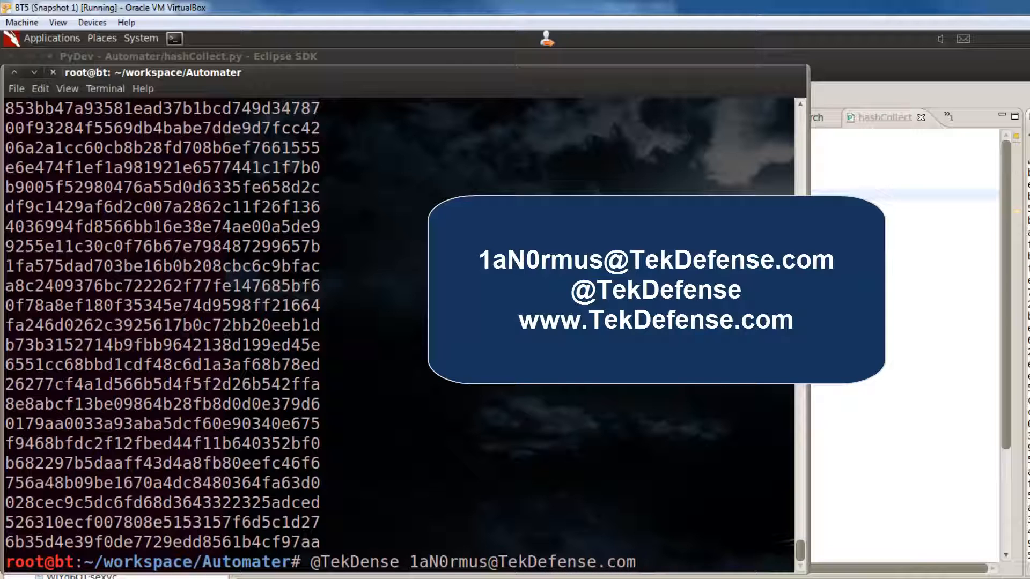